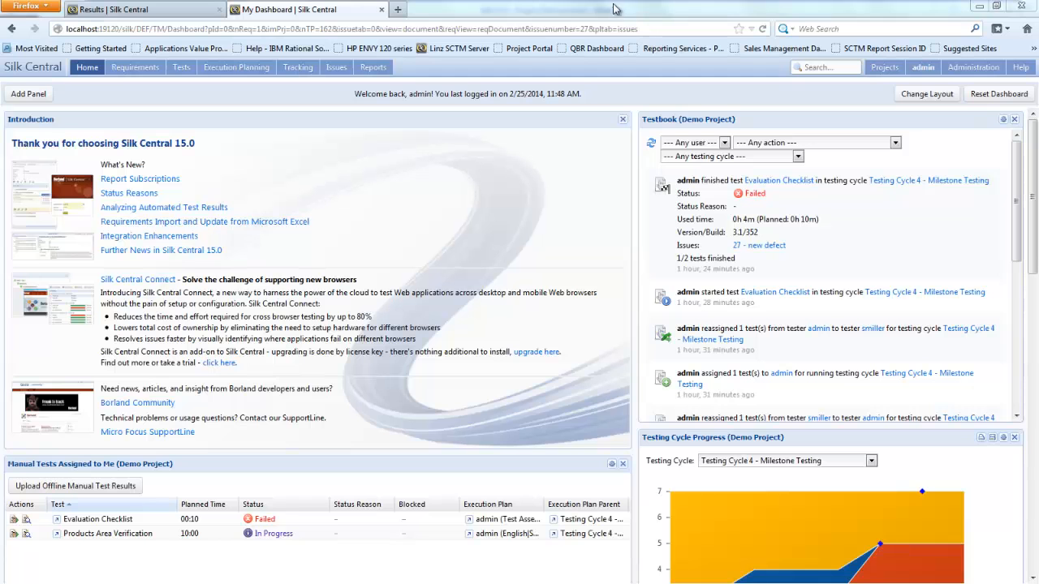
Step: Switch to the Requirements area to view the Demo Project requirement tree and properties
click(135, 67)
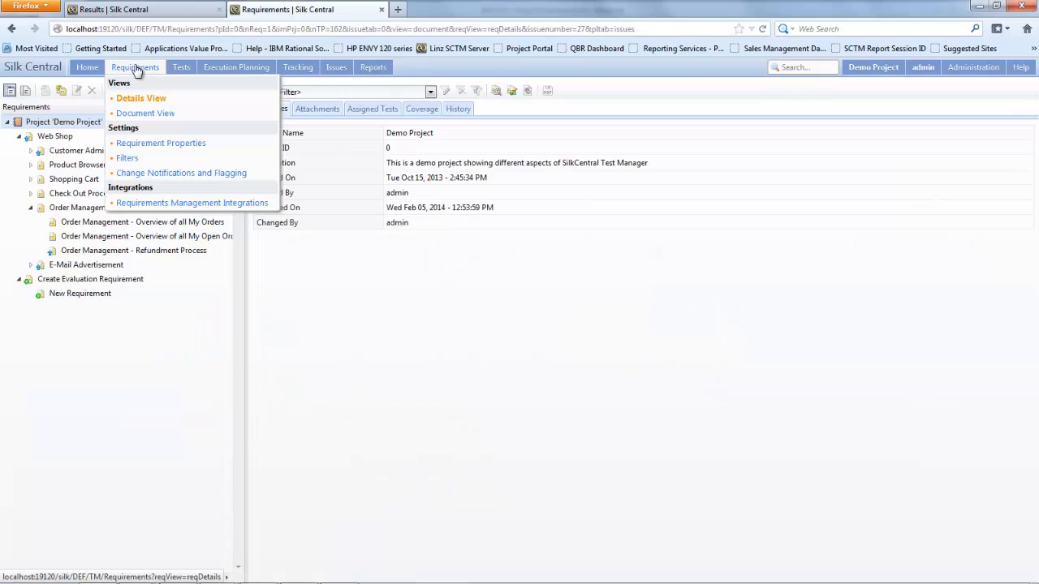
mouse_move(134, 69)
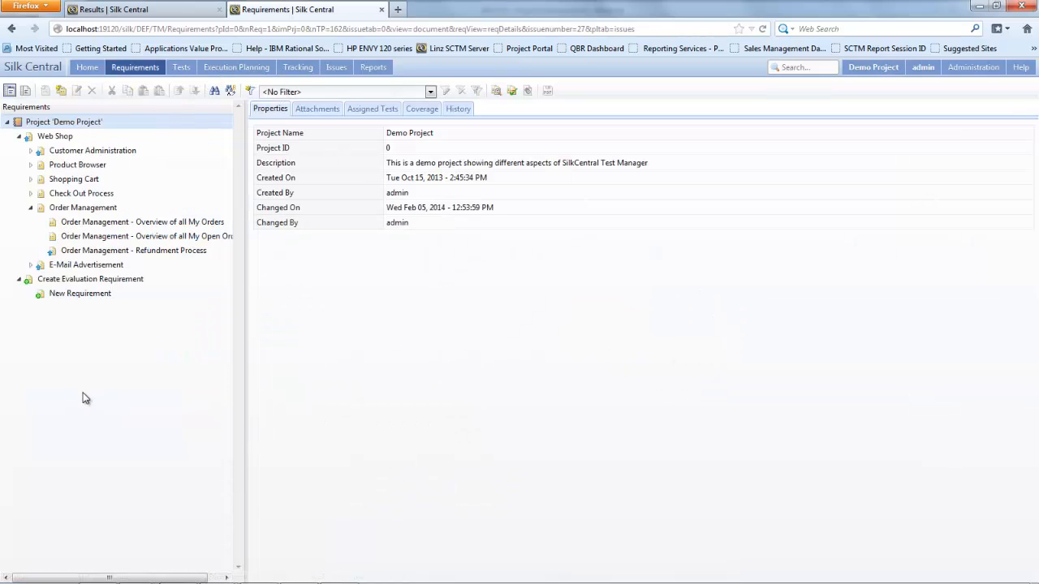
Step: Show the Web Shop requirement's actions, including import from Word or Excel
click(64, 122)
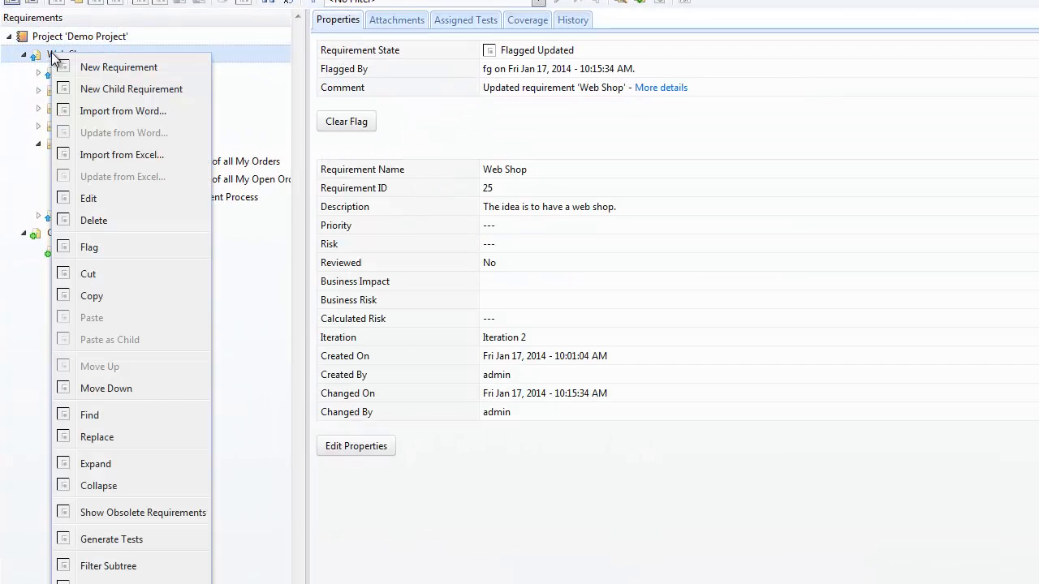
mouse_move(123, 112)
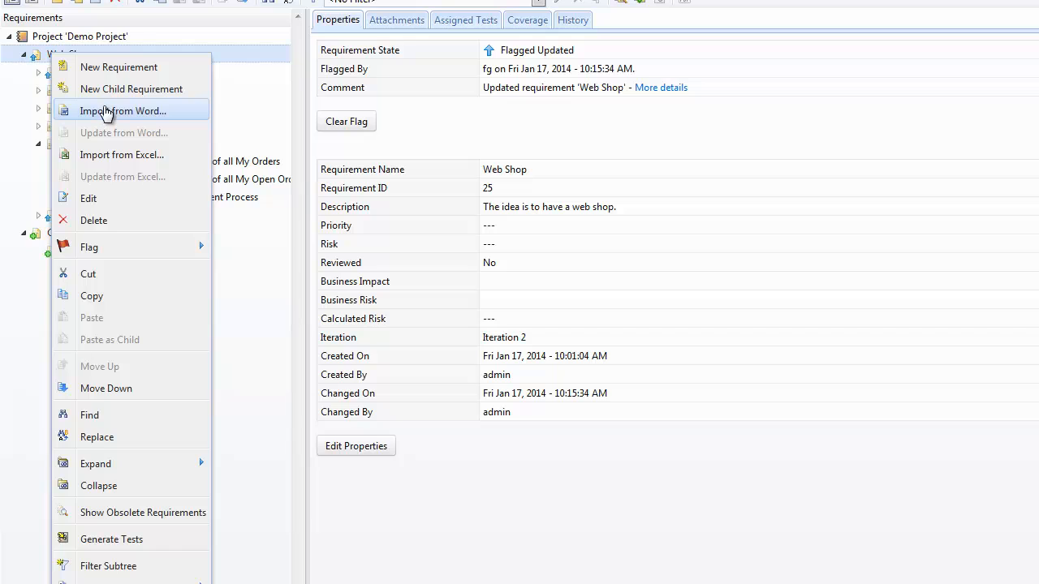
mouse_move(106, 159)
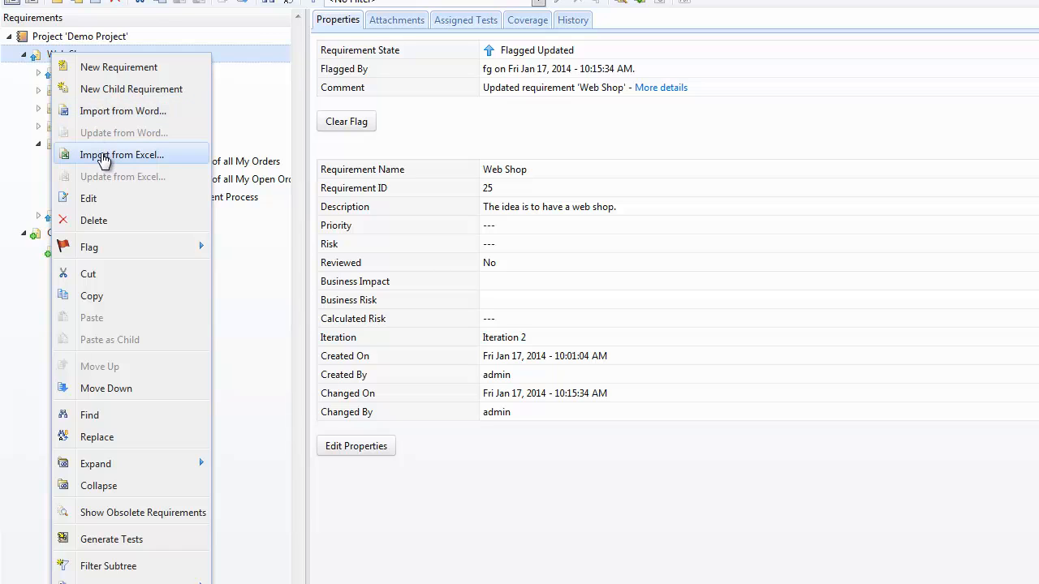
mouse_move(106, 112)
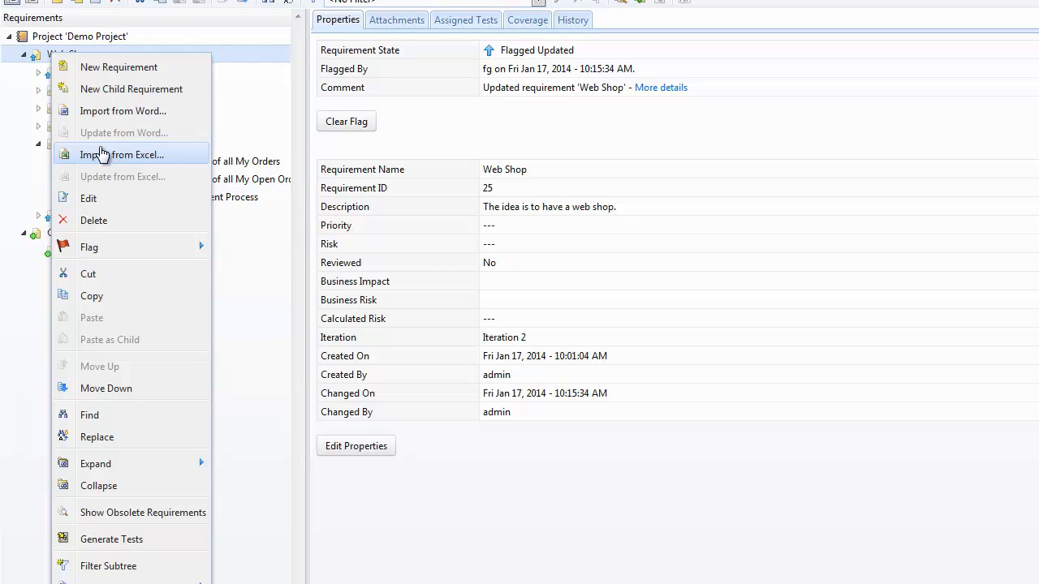
mouse_move(103, 150)
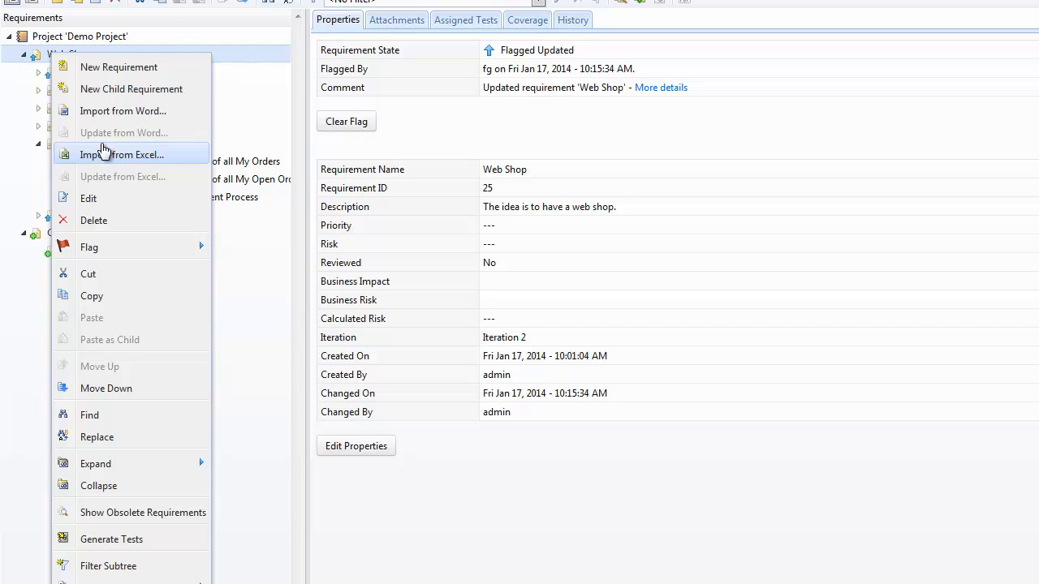
mouse_move(99, 139)
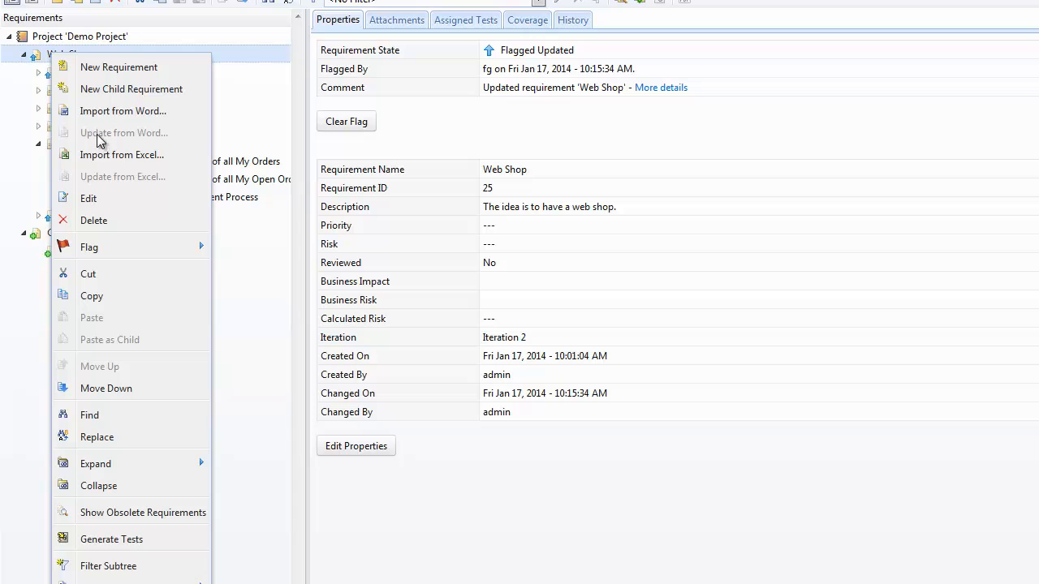
mouse_move(122, 156)
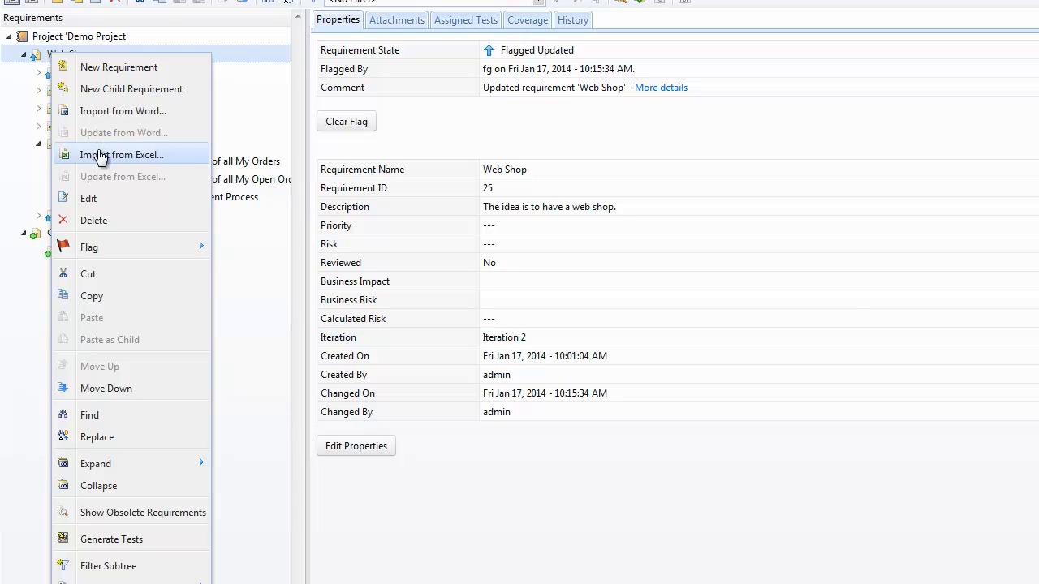
Step: Start an Excel requirements import and edit its column mapping
click(123, 154)
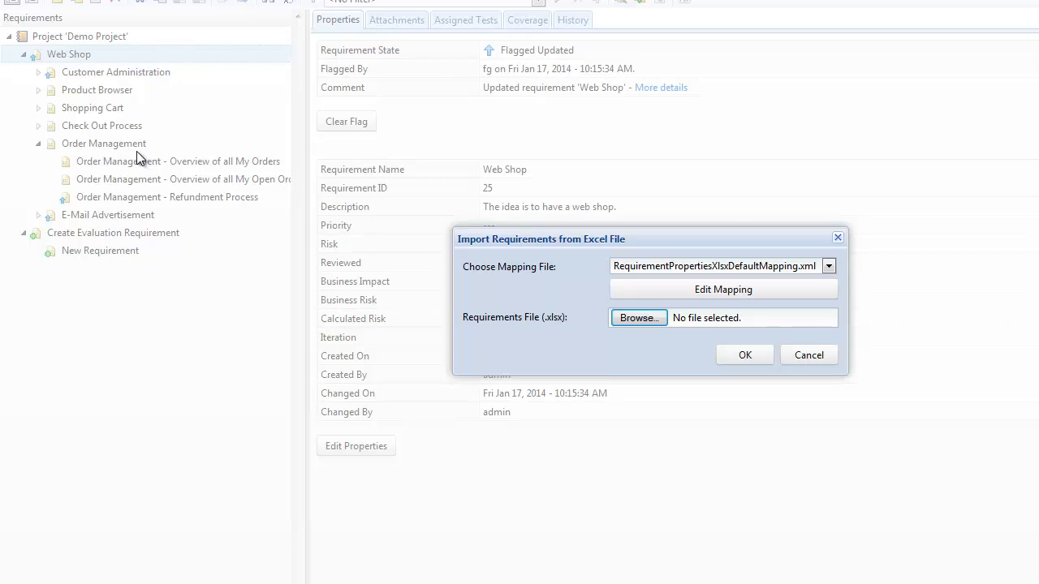
mouse_move(590, 274)
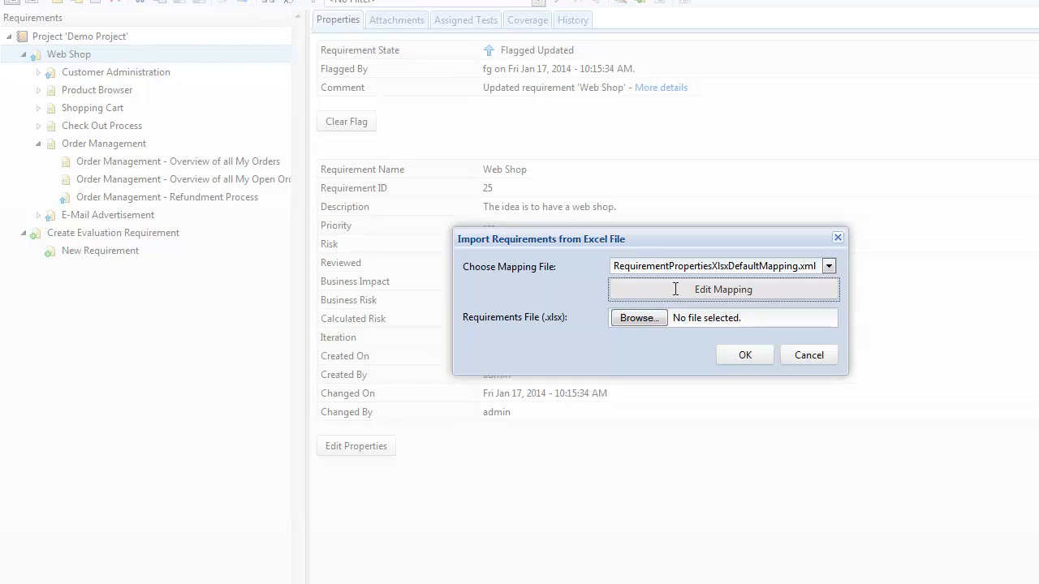
click(723, 289)
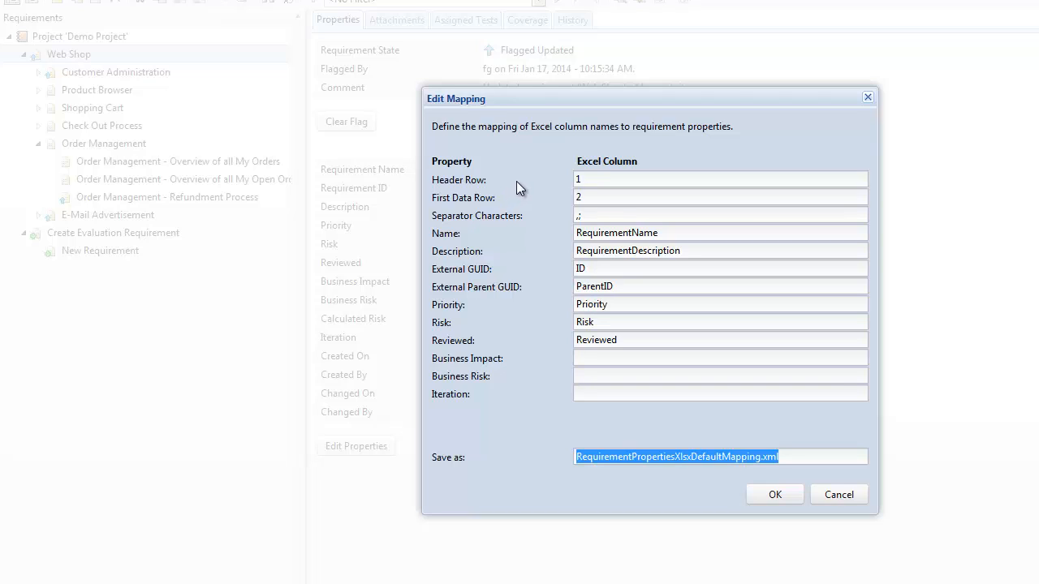
mouse_move(521, 189)
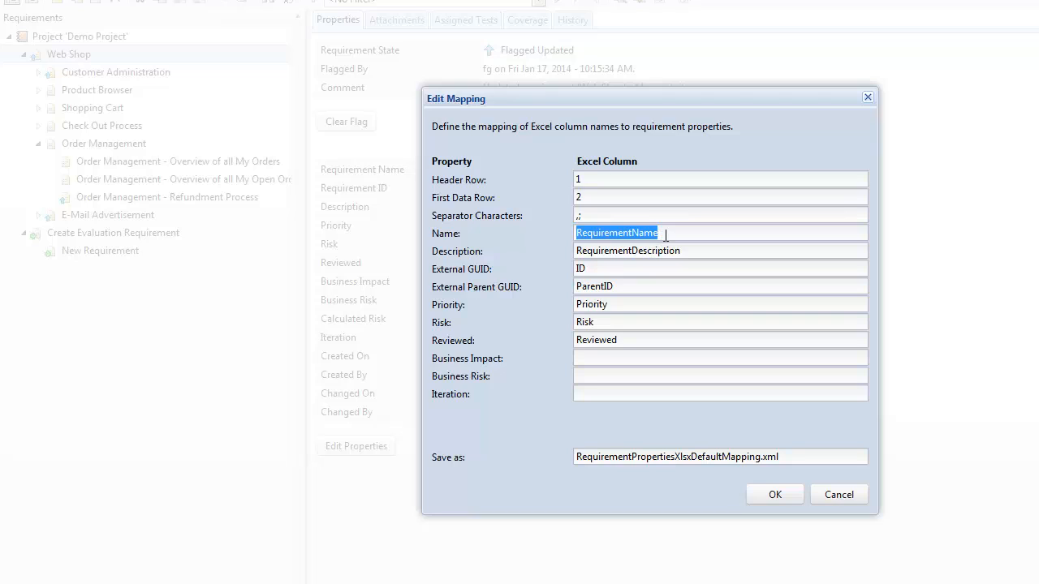
mouse_move(664, 233)
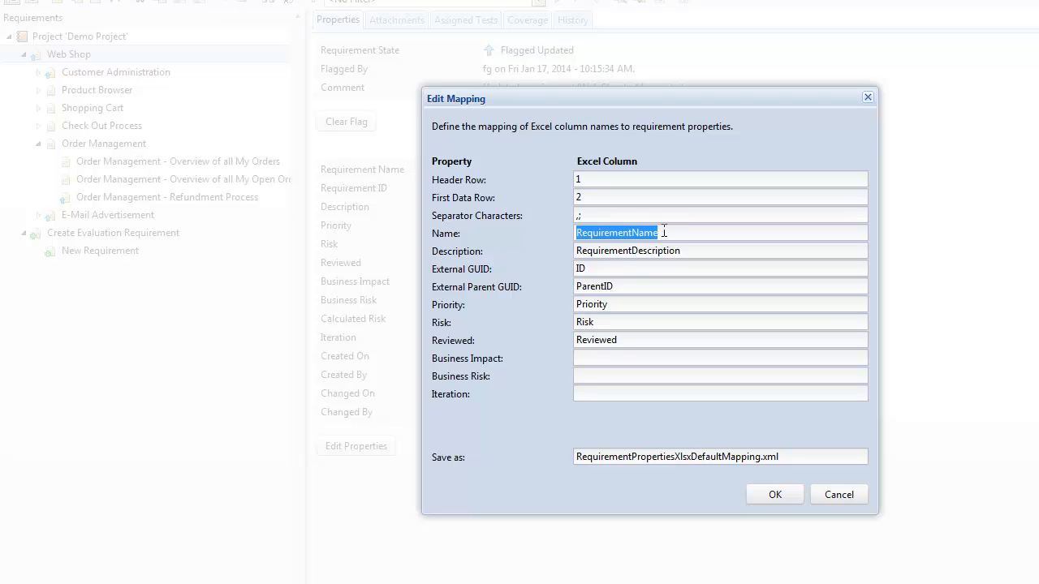
mouse_move(554, 260)
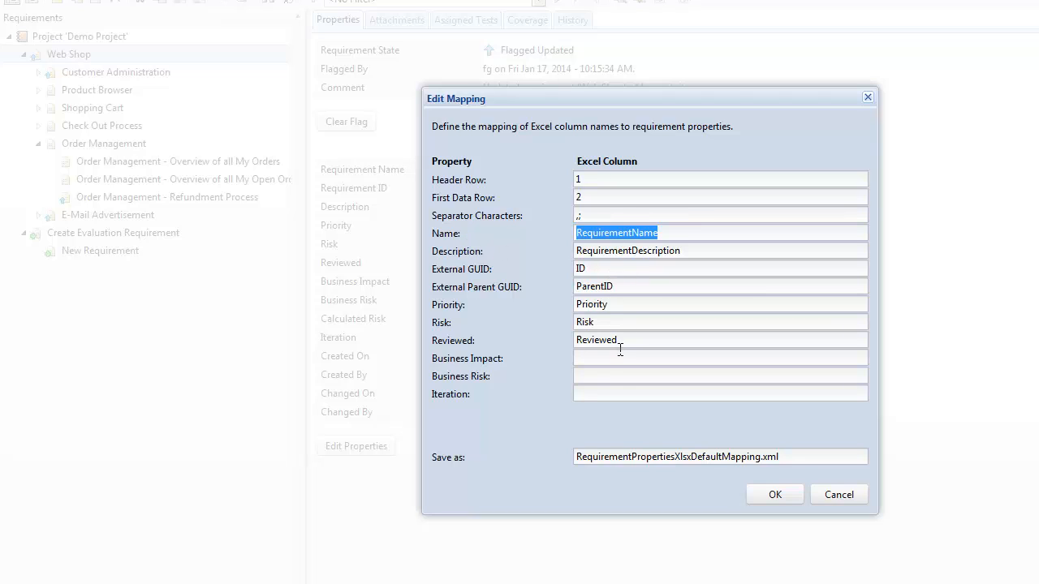
mouse_move(614, 356)
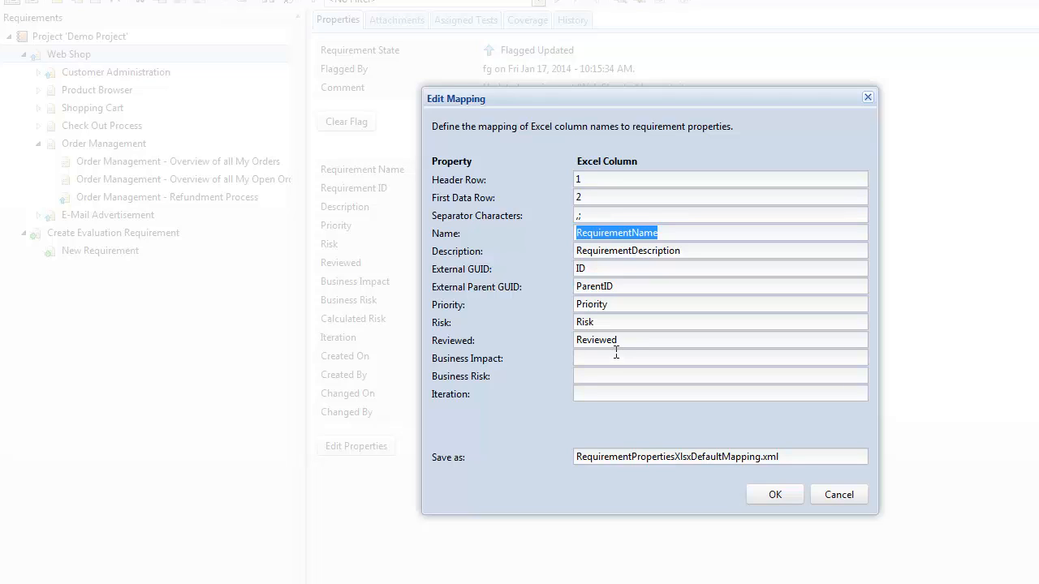
mouse_move(618, 352)
text(Test)
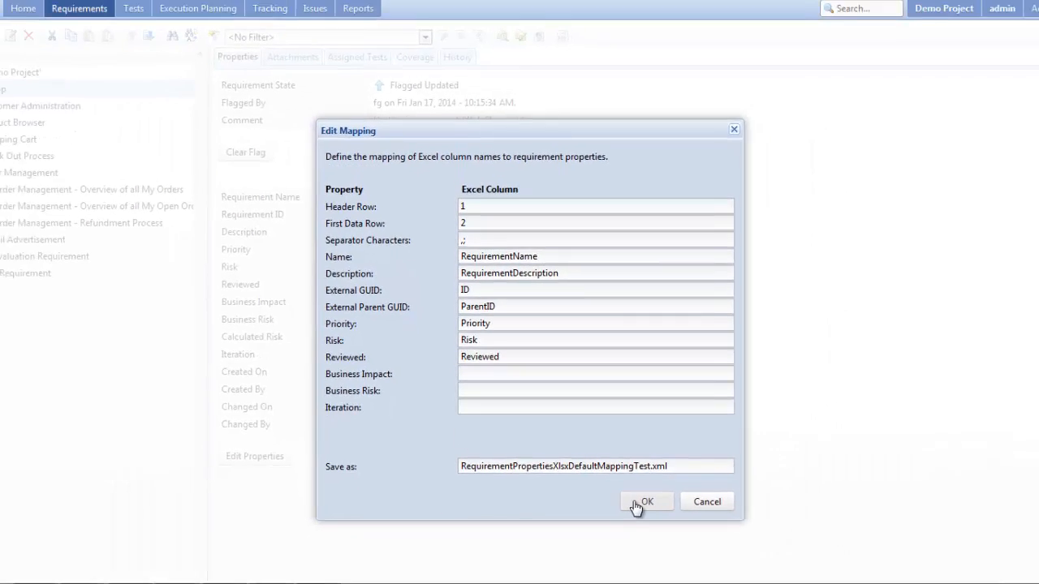
Step: Save the edited mapping and choose RequirementPropertiesXlsxDefaultMappingTest.xml for the Excel import
click(646, 502)
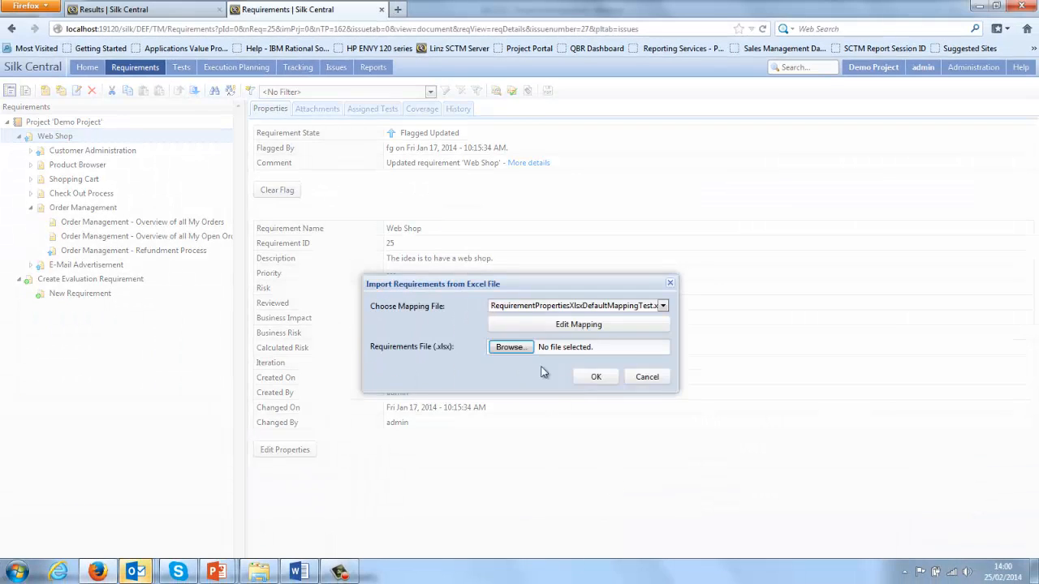
click(662, 305)
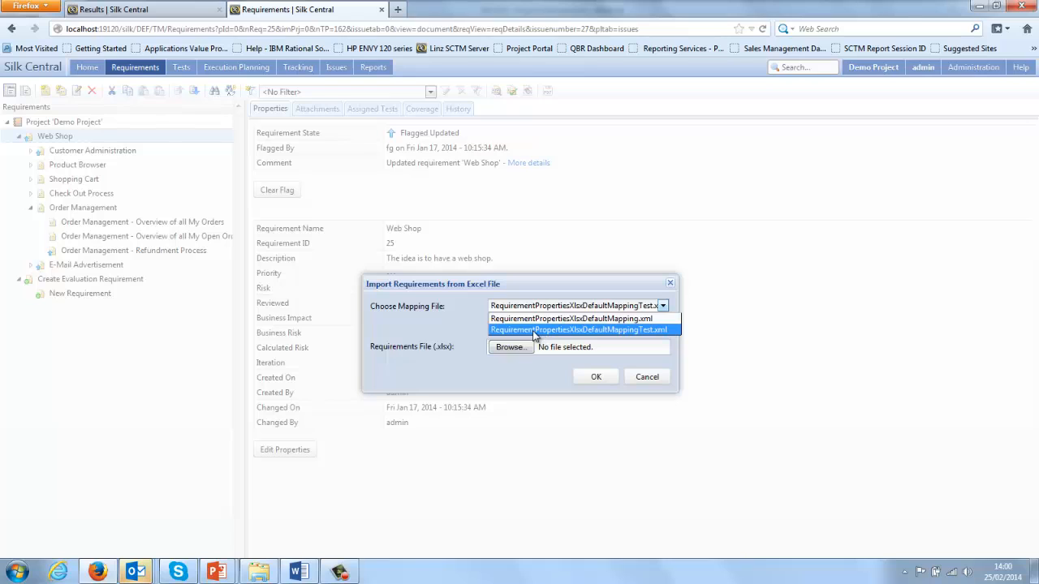
mouse_move(532, 334)
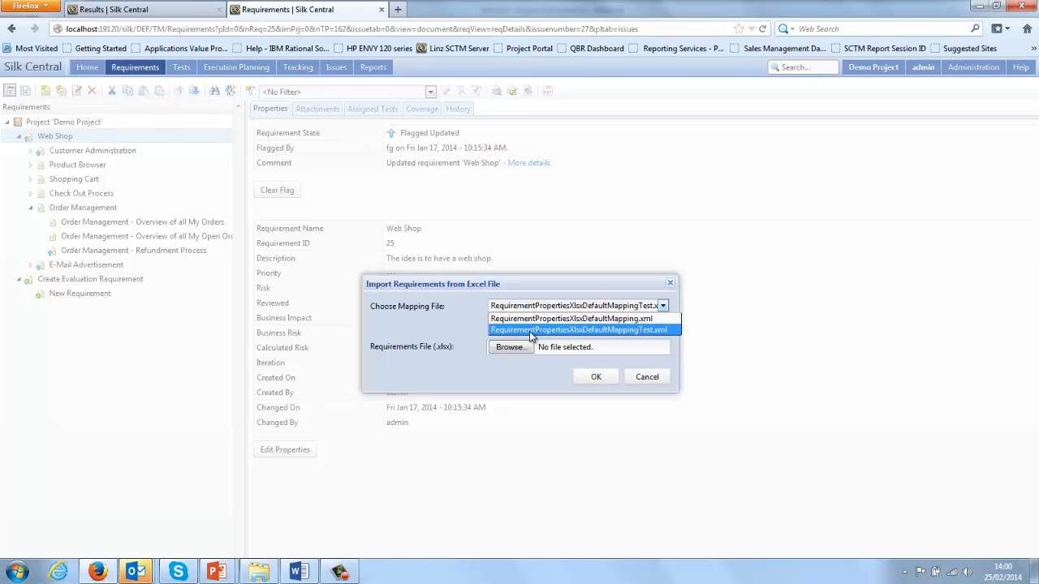
click(579, 330)
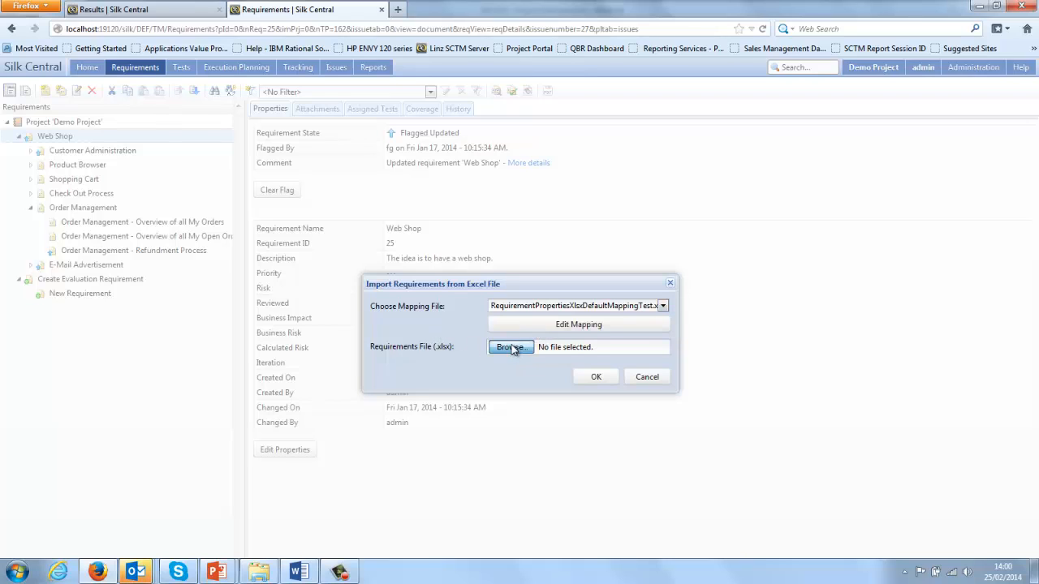
click(509, 347)
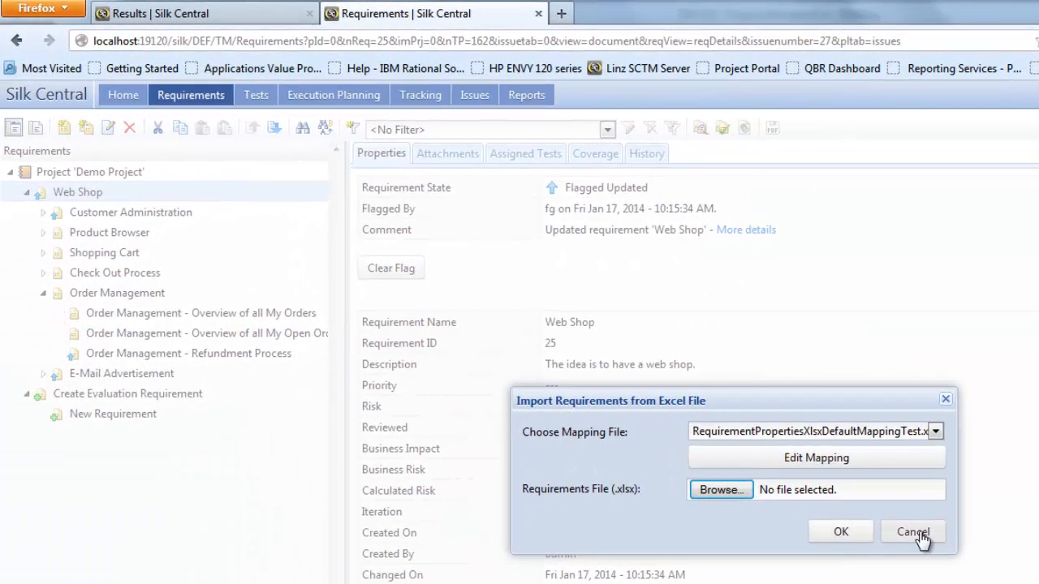
Step: Cancel the Excel import and review the Word import's style-to-property mapping
click(912, 532)
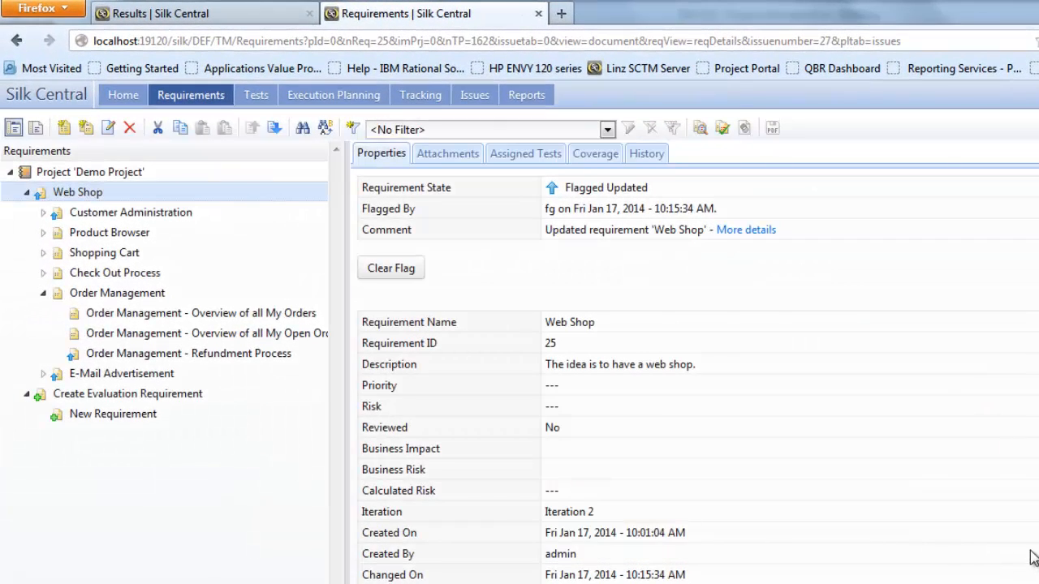
mouse_move(201, 508)
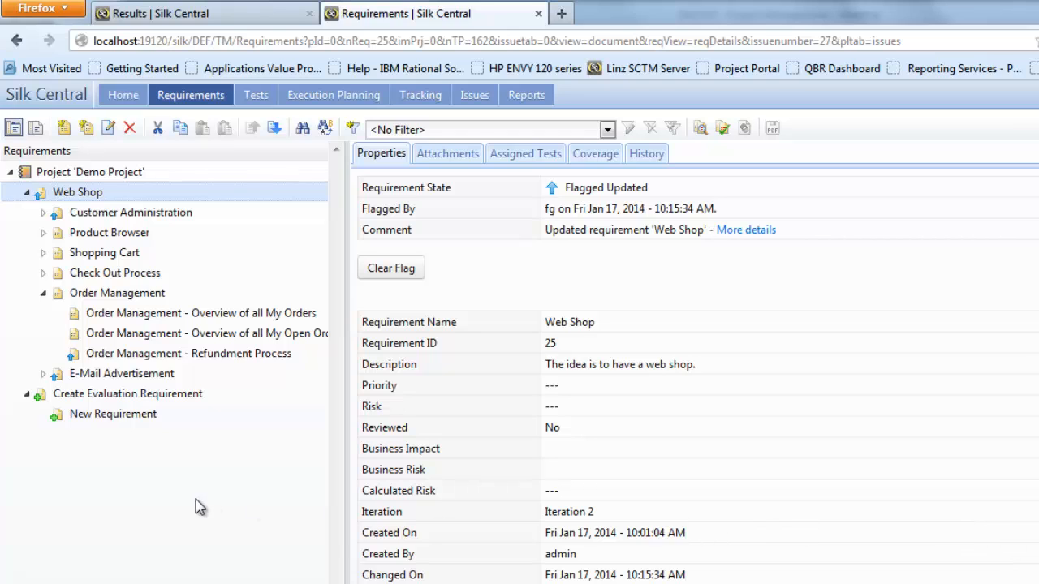
mouse_move(73, 193)
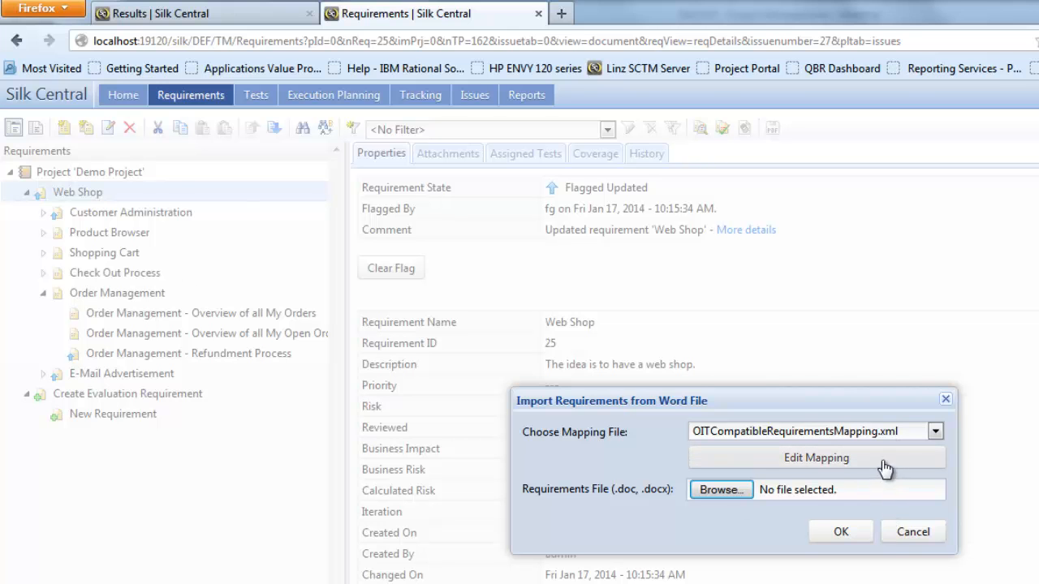
click(816, 457)
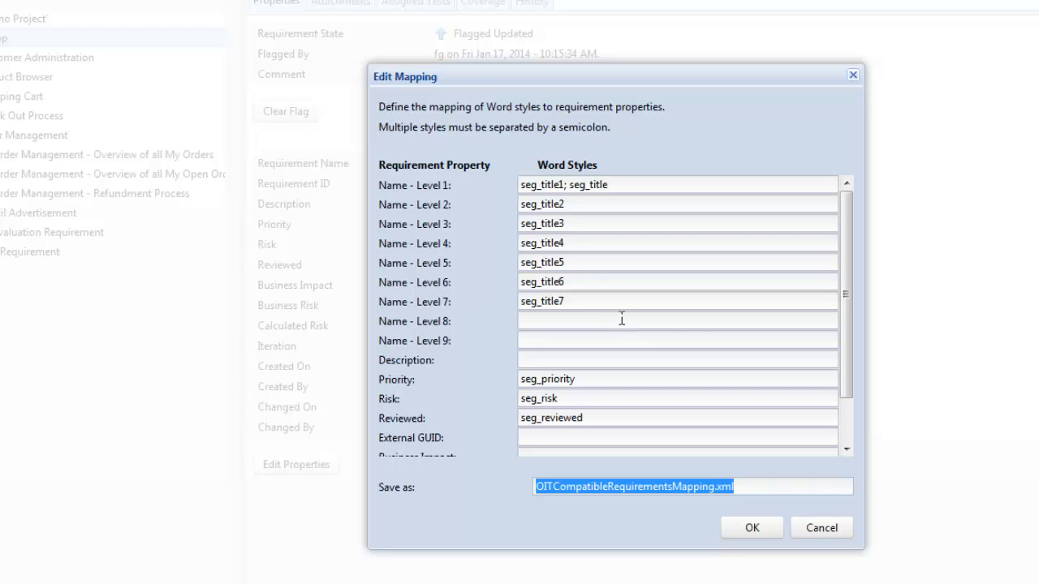
mouse_move(580, 205)
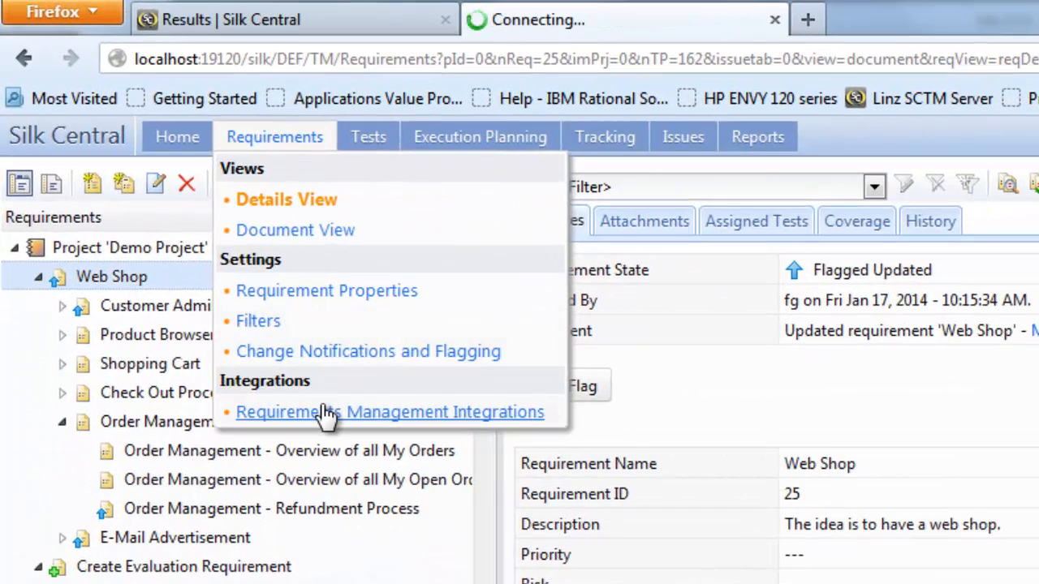
Step: Open the project's Requirements Management integration settings
click(389, 411)
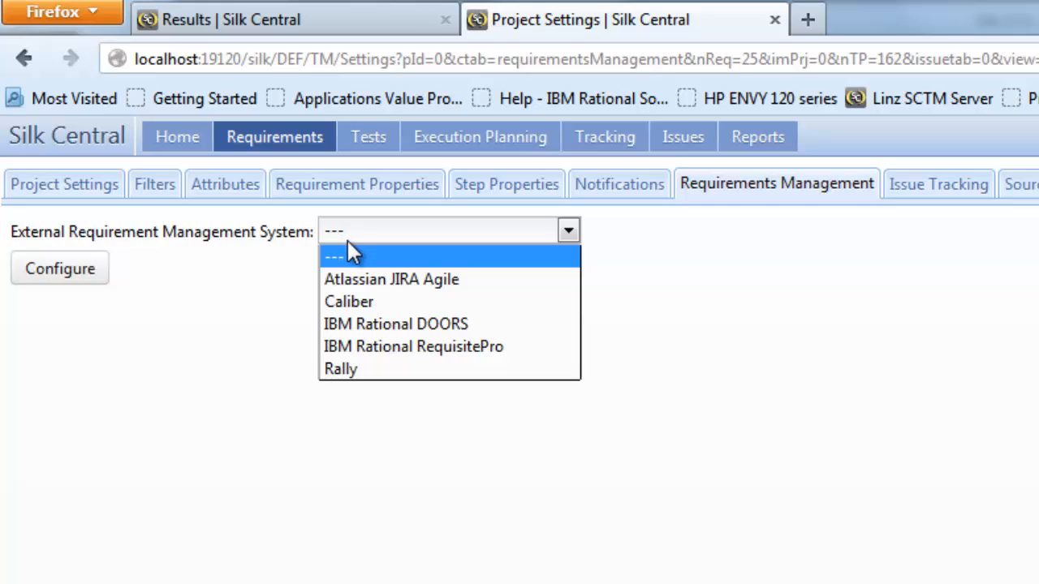
mouse_move(341, 259)
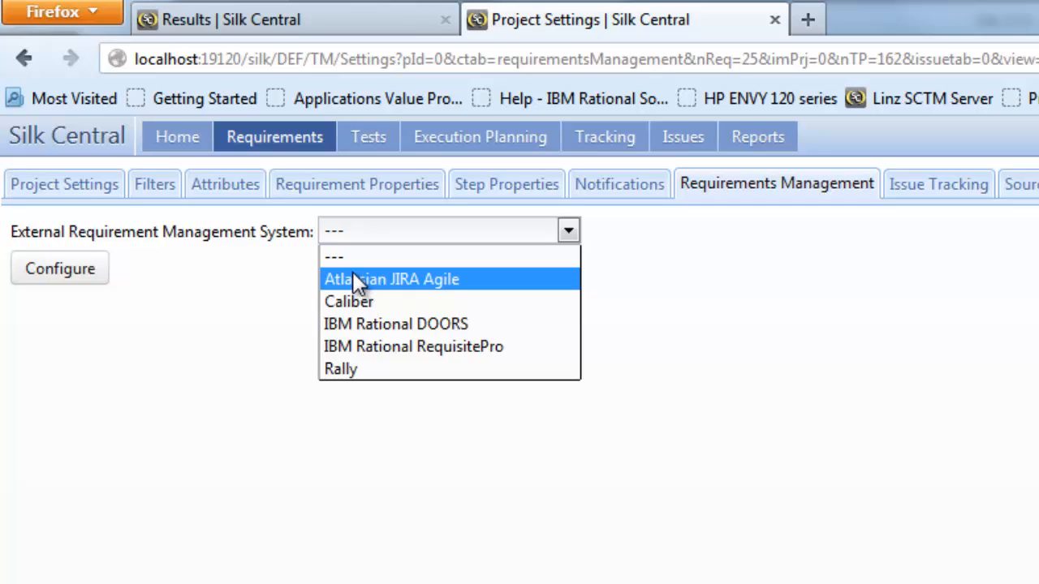
Step: Select Atlassian JIRA Agile and edit its Epic, Story and Sub-task issue types
click(391, 279)
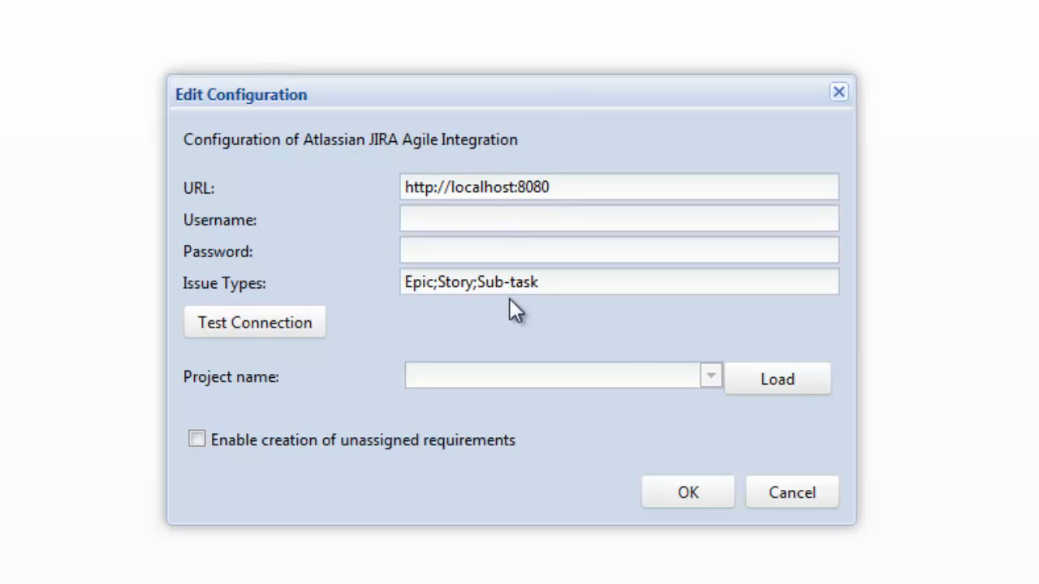
mouse_move(499, 321)
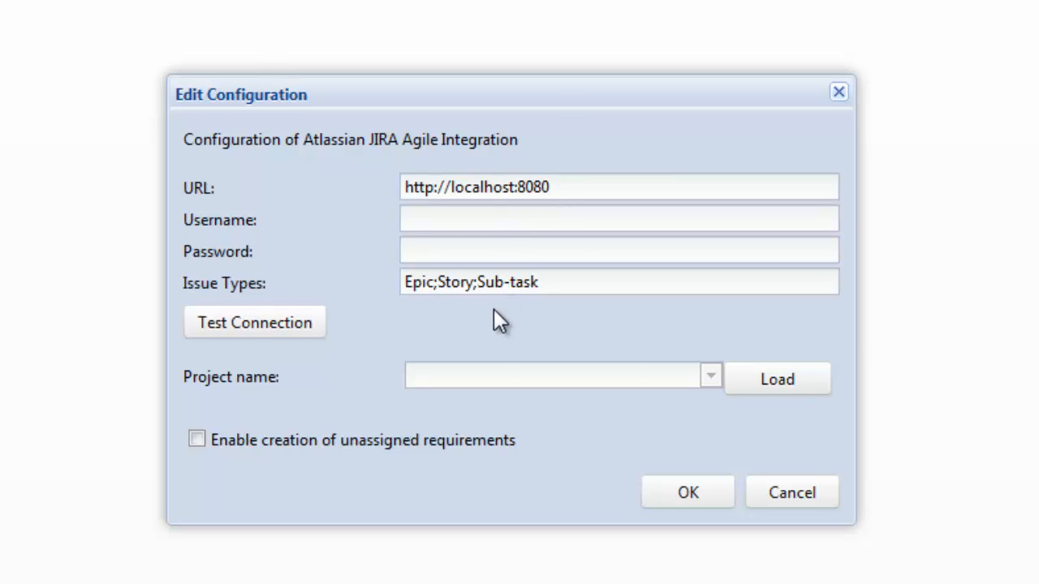
mouse_move(189, 130)
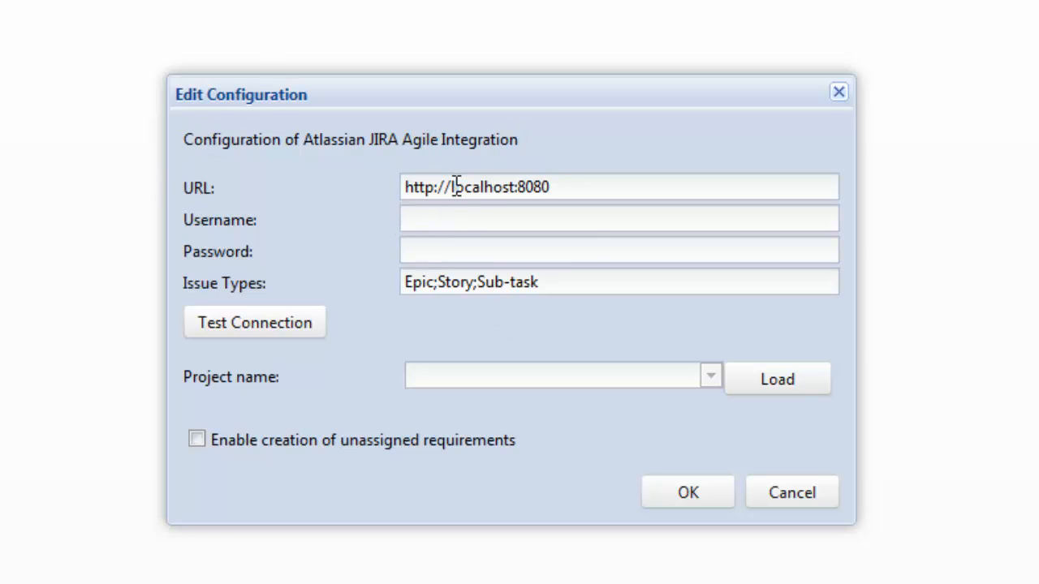
mouse_move(572, 186)
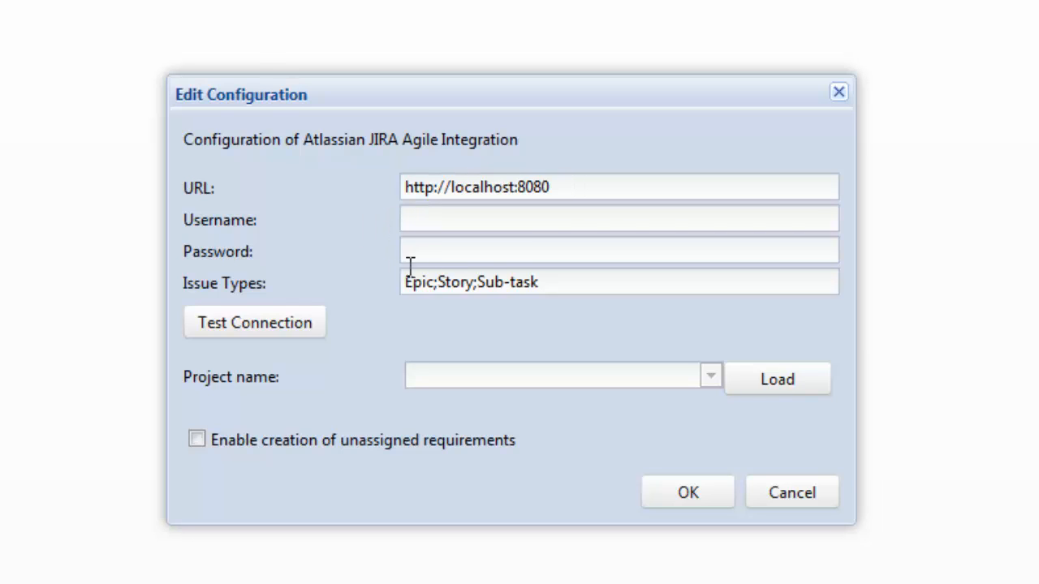
click(552, 282)
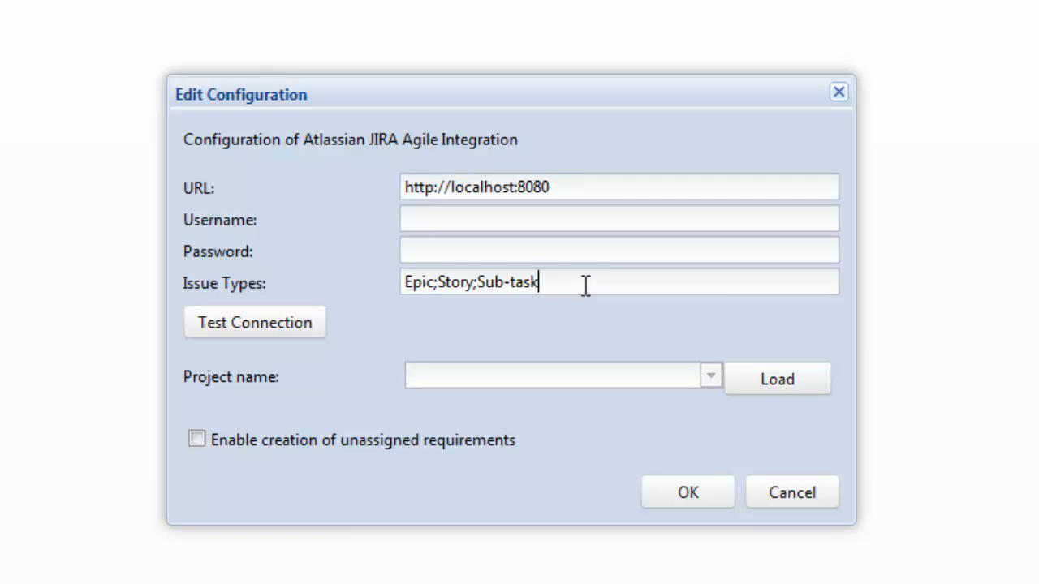
mouse_move(572, 283)
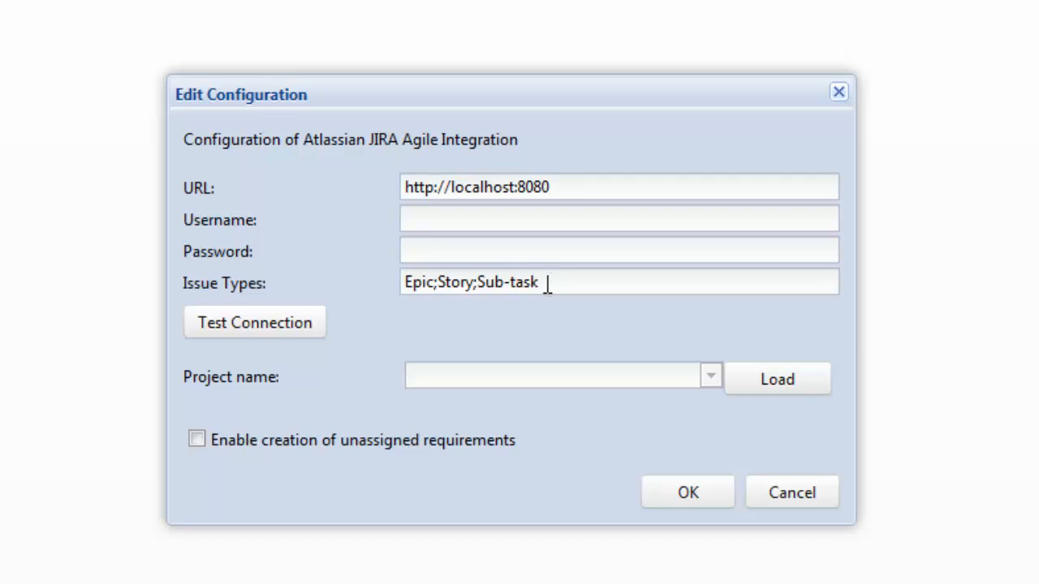
text(;)
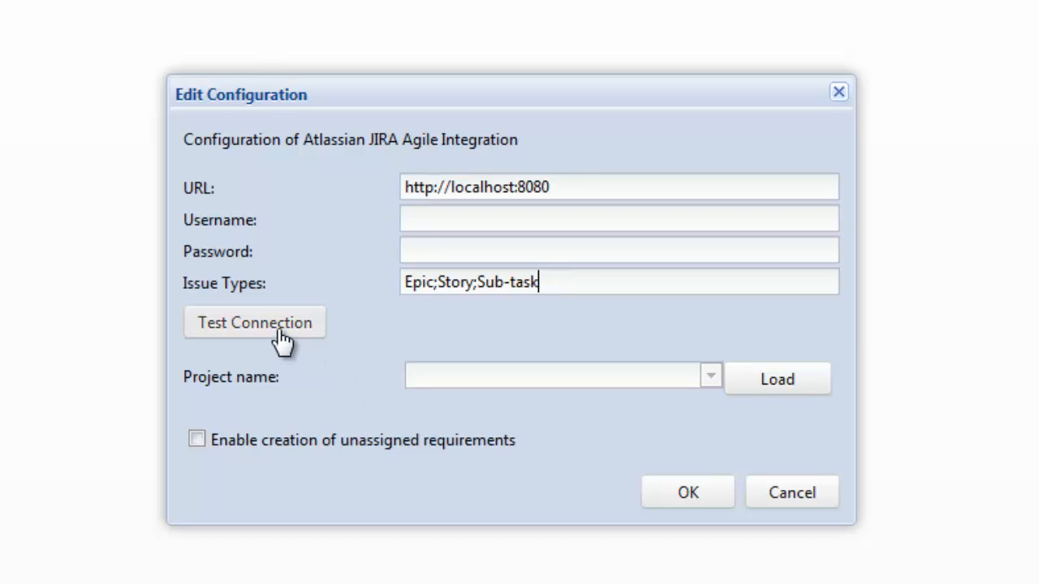
mouse_move(694, 381)
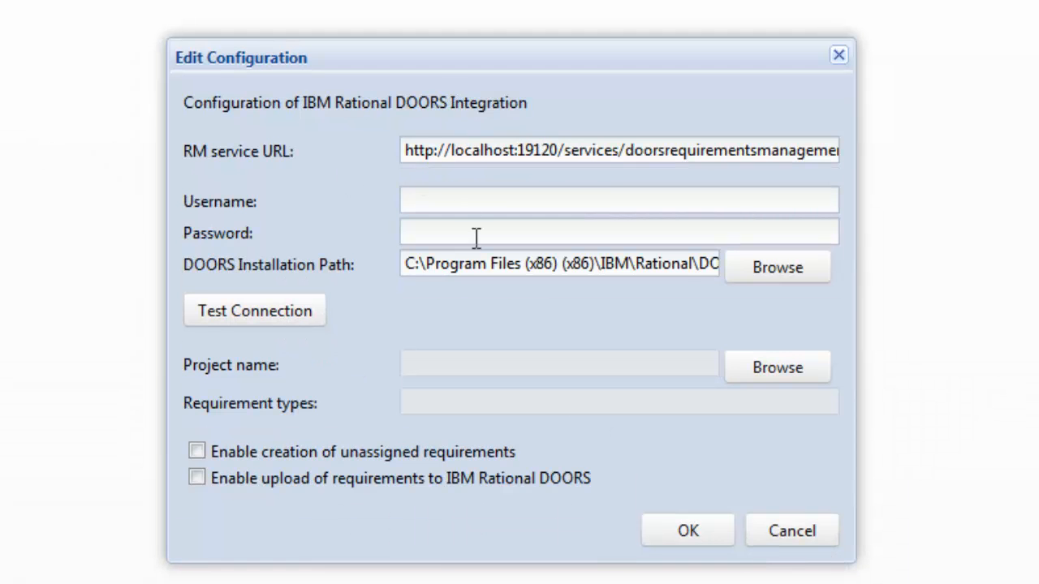
mouse_move(603, 272)
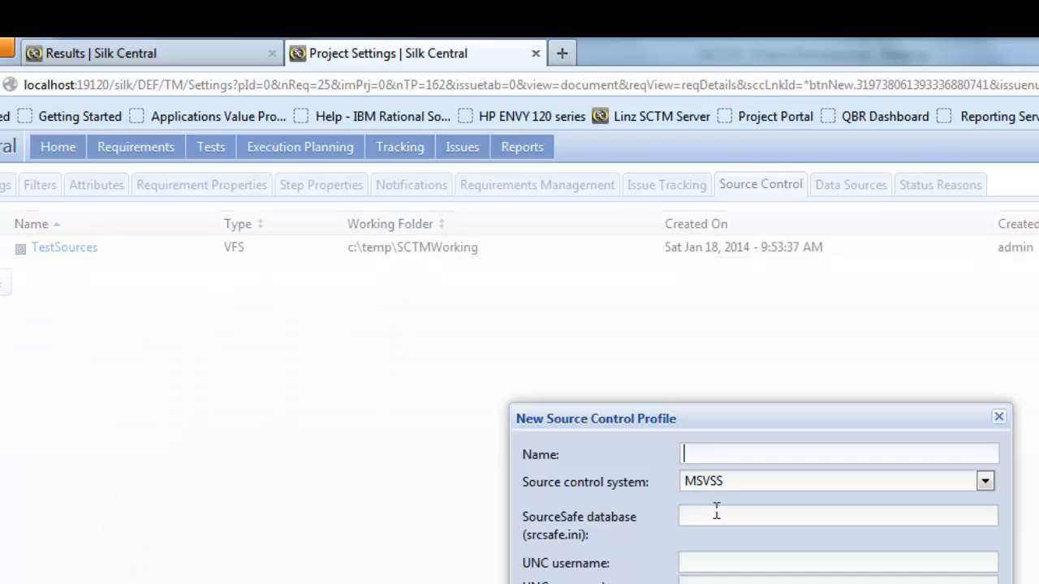
Step: Try UNC as the source control system, then discard the new profile
click(985, 481)
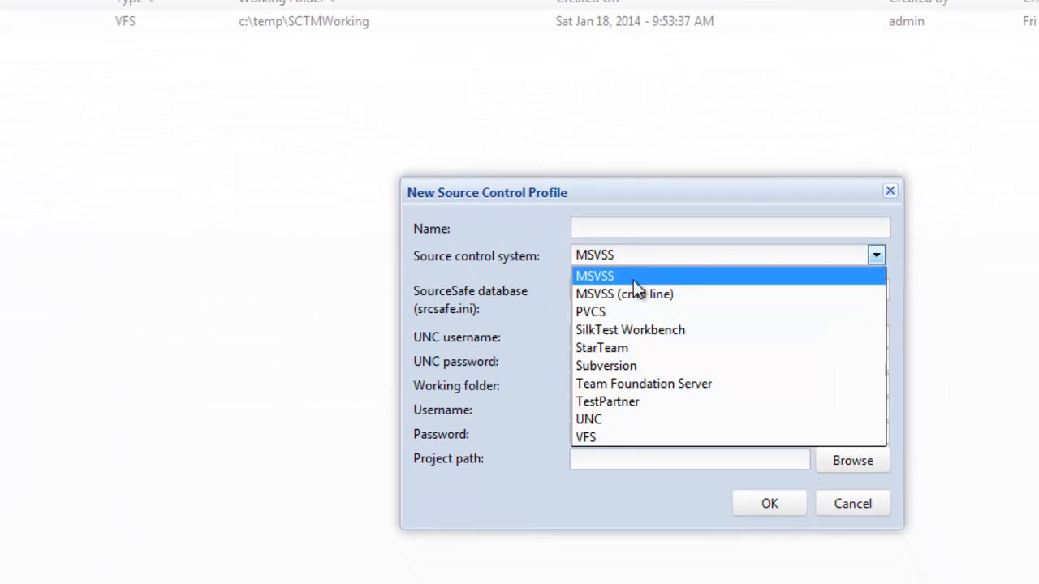
mouse_move(588, 419)
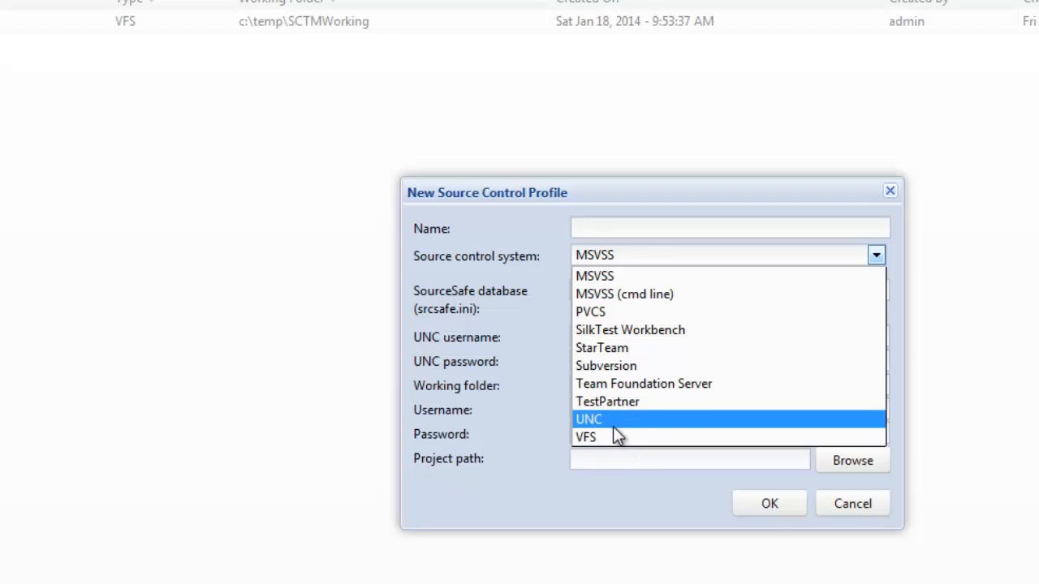
click(588, 418)
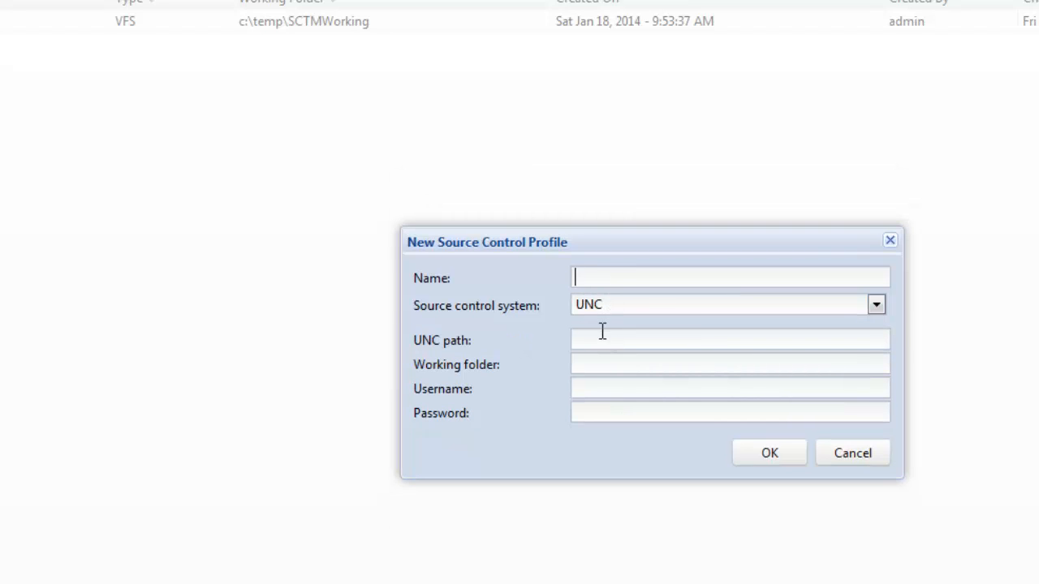
mouse_move(610, 331)
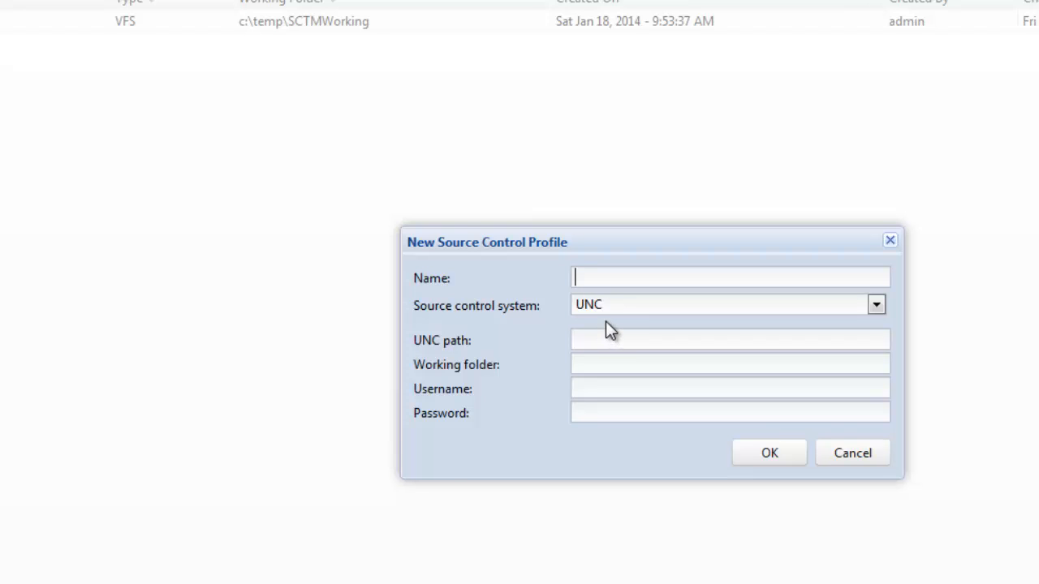
mouse_move(591, 340)
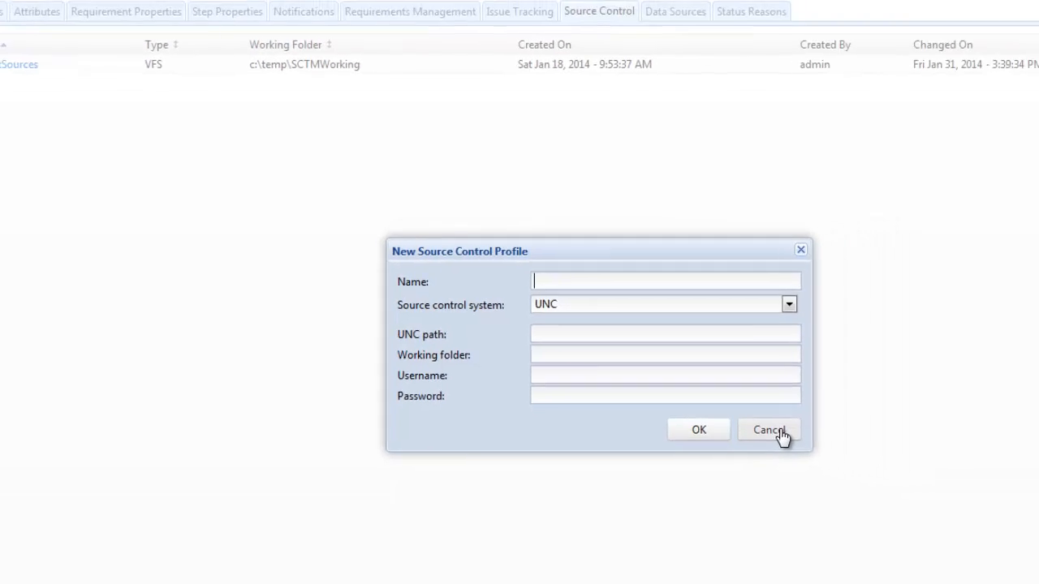
click(768, 430)
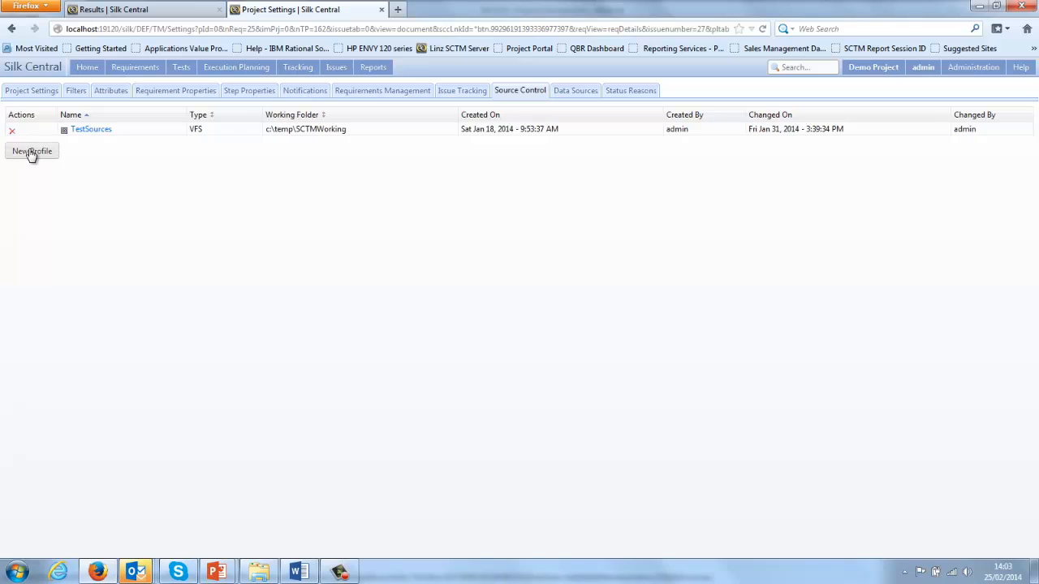
Step: Start a SilkTest Workbench source control profile, then discard it
click(32, 151)
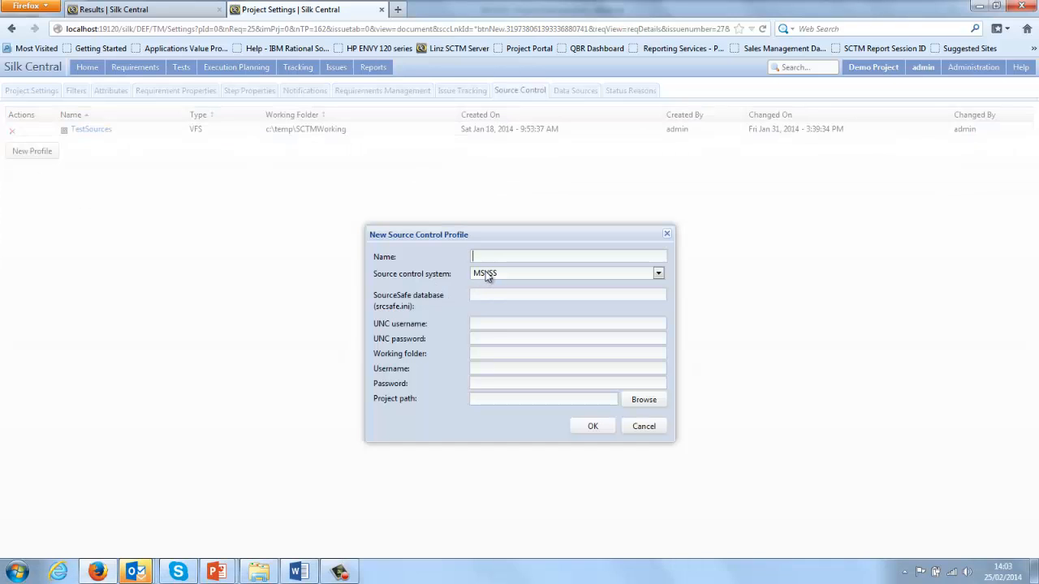
click(657, 273)
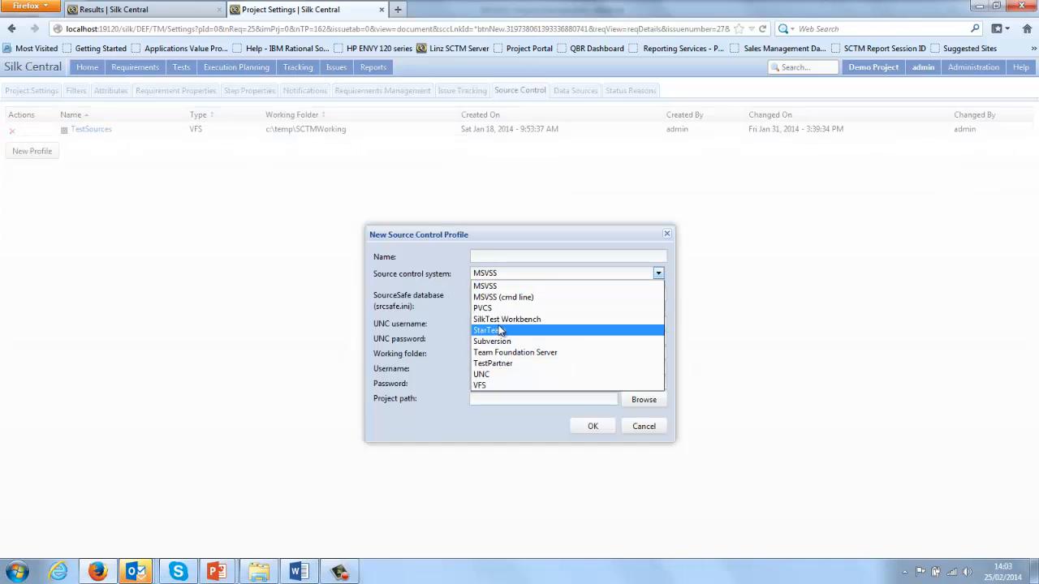
mouse_move(506, 319)
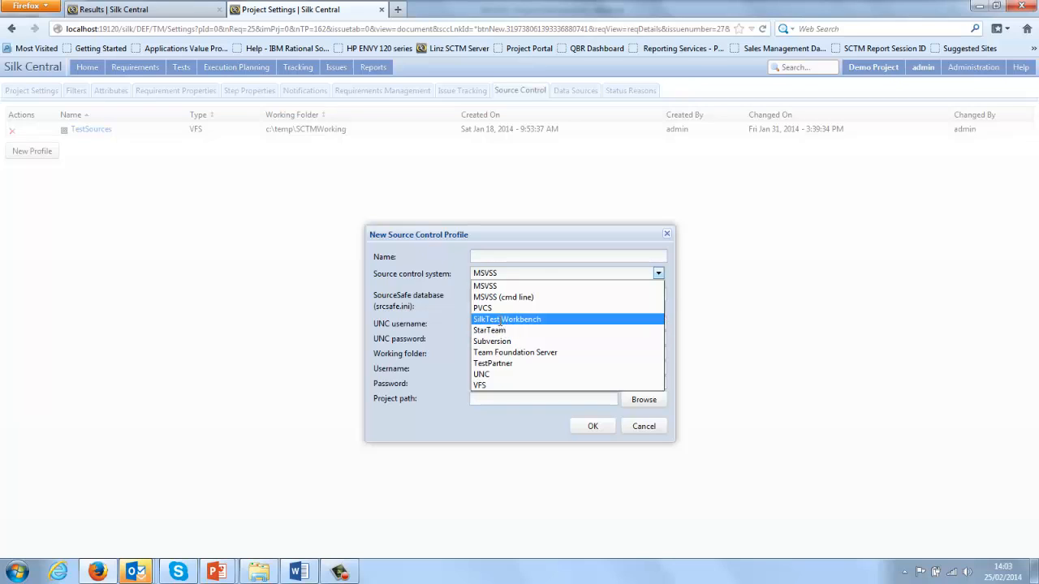
click(506, 319)
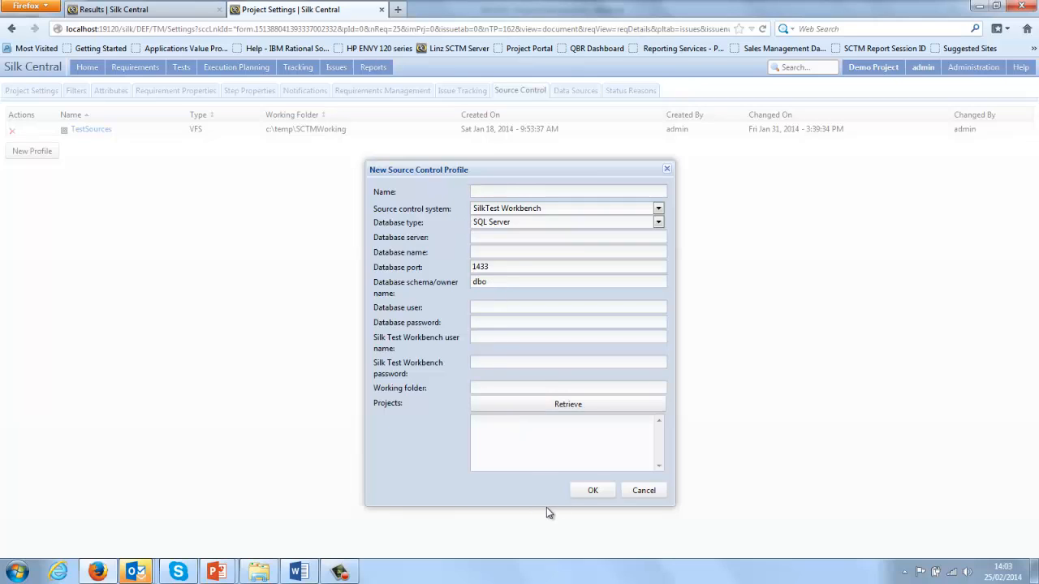
mouse_move(644, 491)
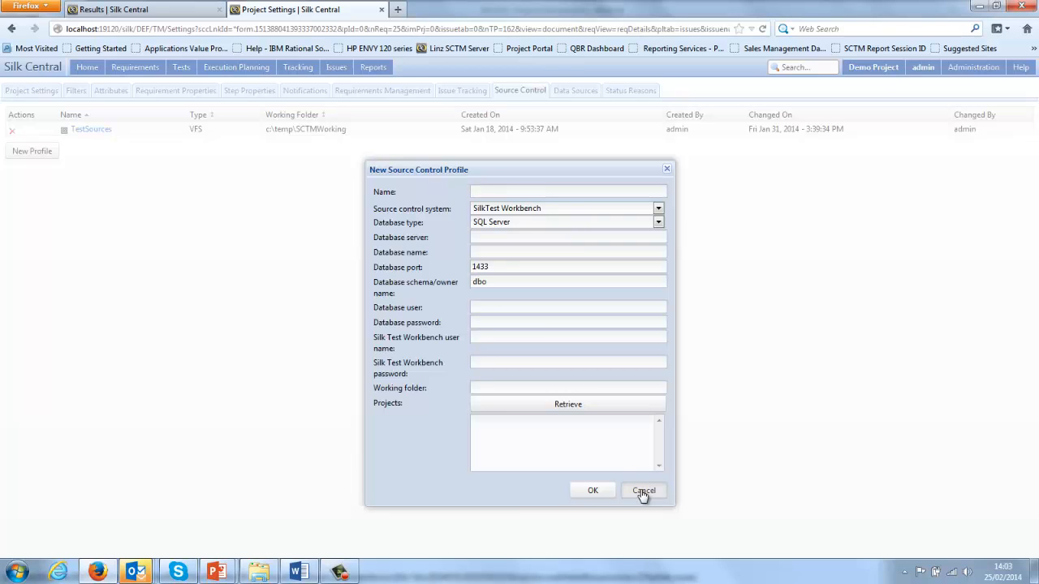
click(643, 490)
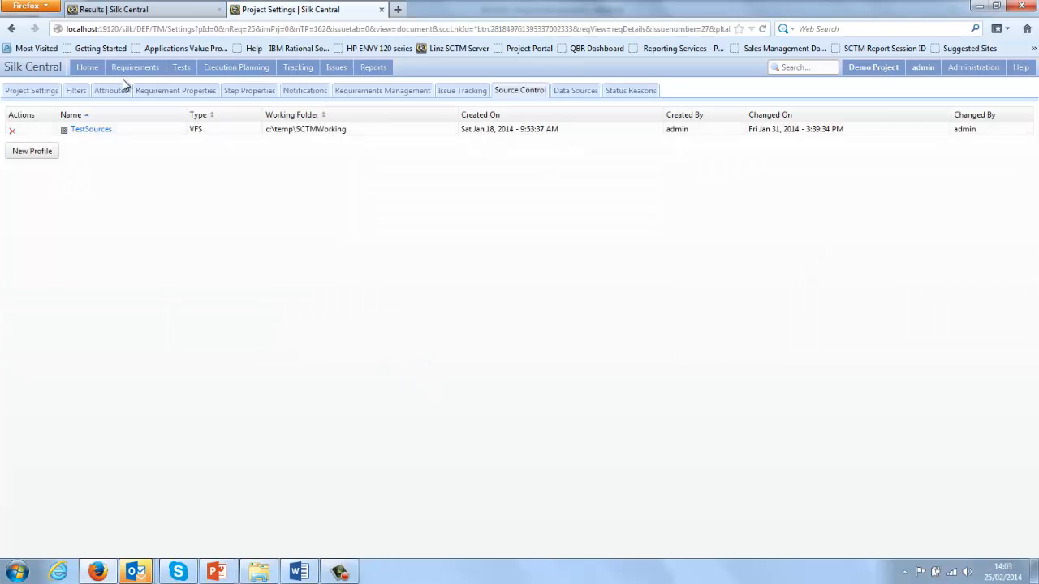
Step: Create a new Team Foundation Server 2012 issue tracking profile and start filling its name and password
click(181, 67)
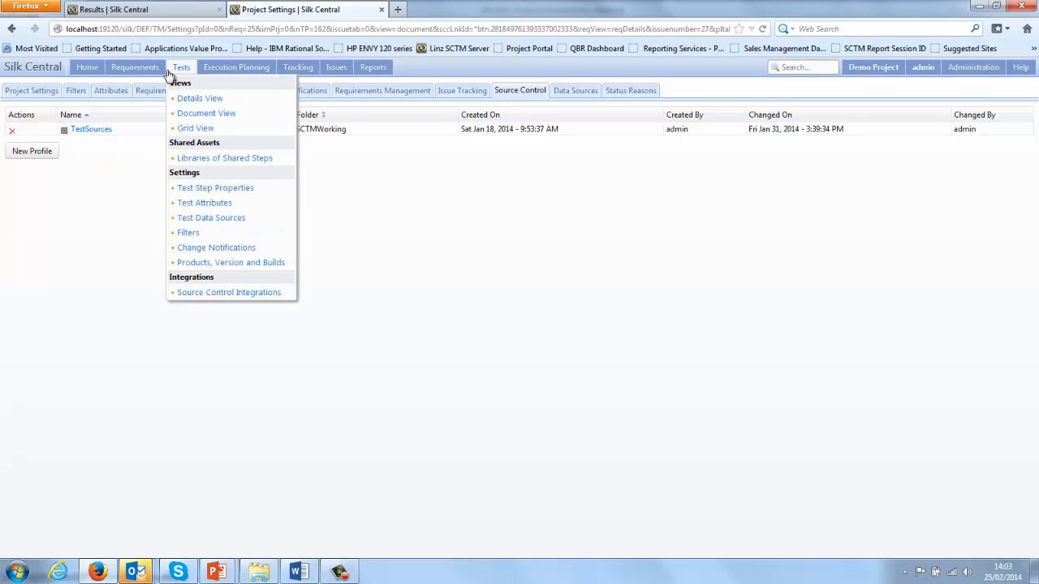
click(297, 67)
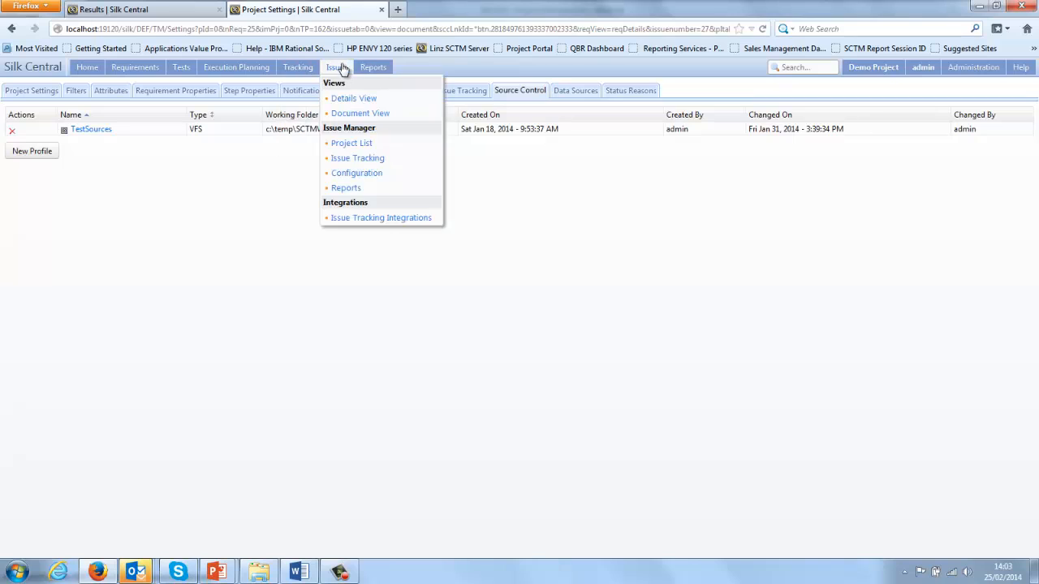
mouse_move(381, 217)
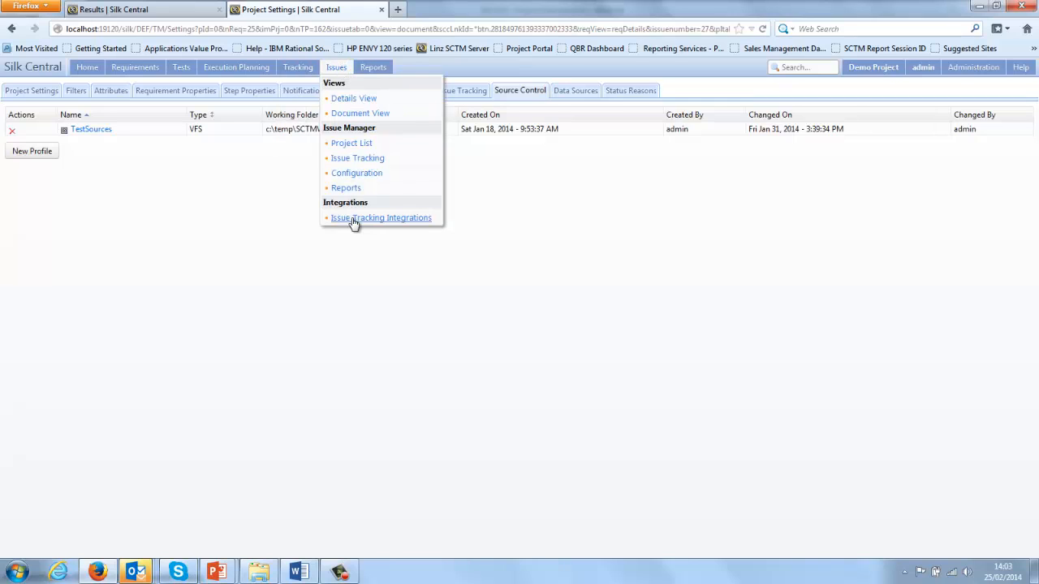
click(381, 217)
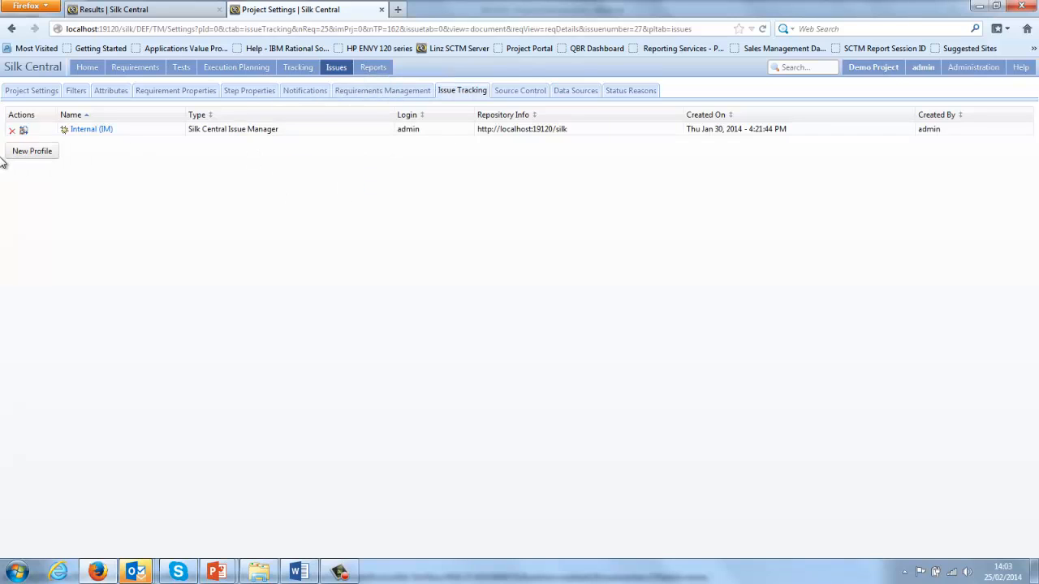
click(32, 151)
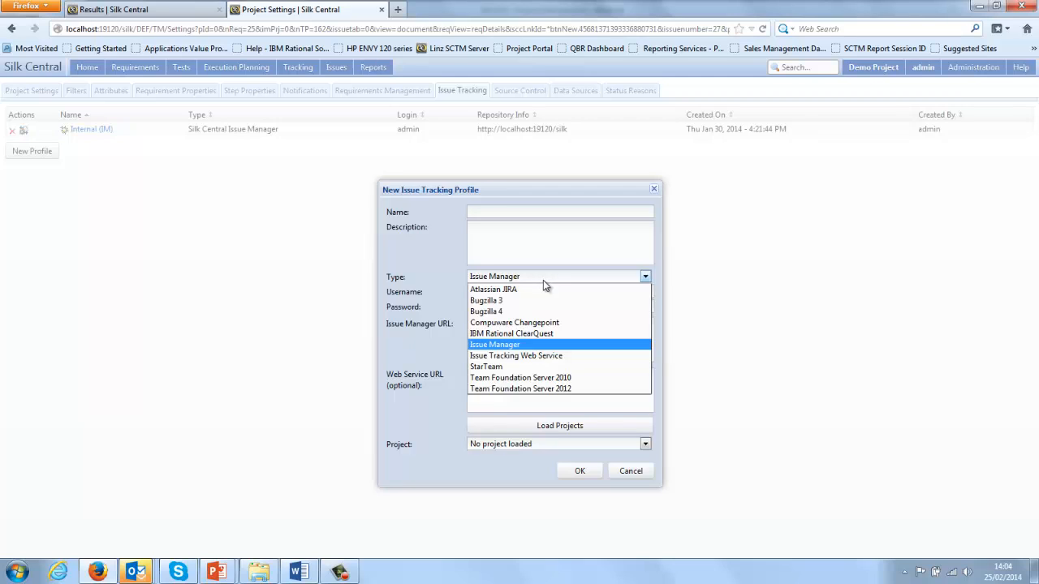
mouse_move(520, 389)
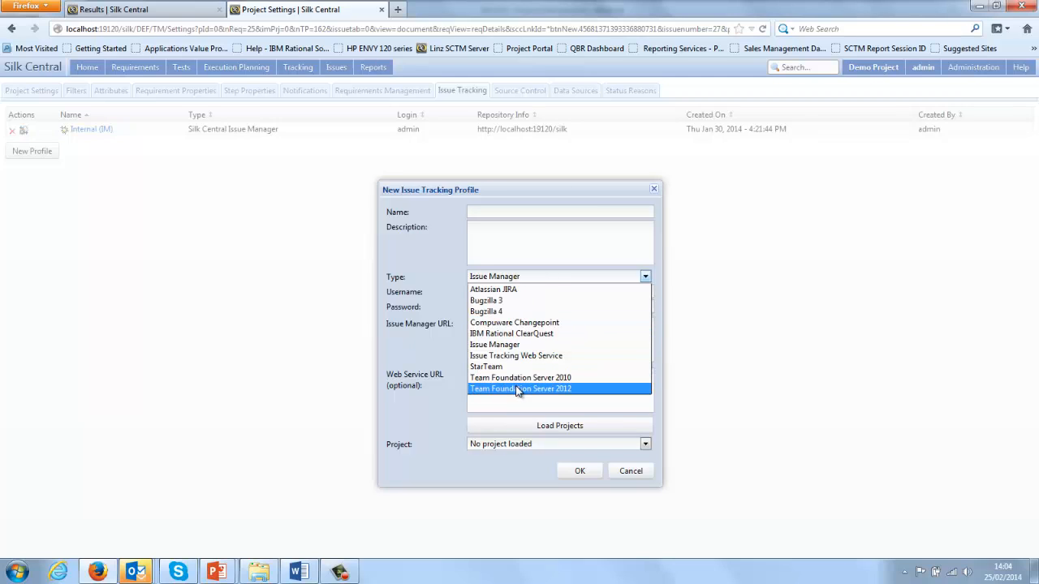
click(520, 389)
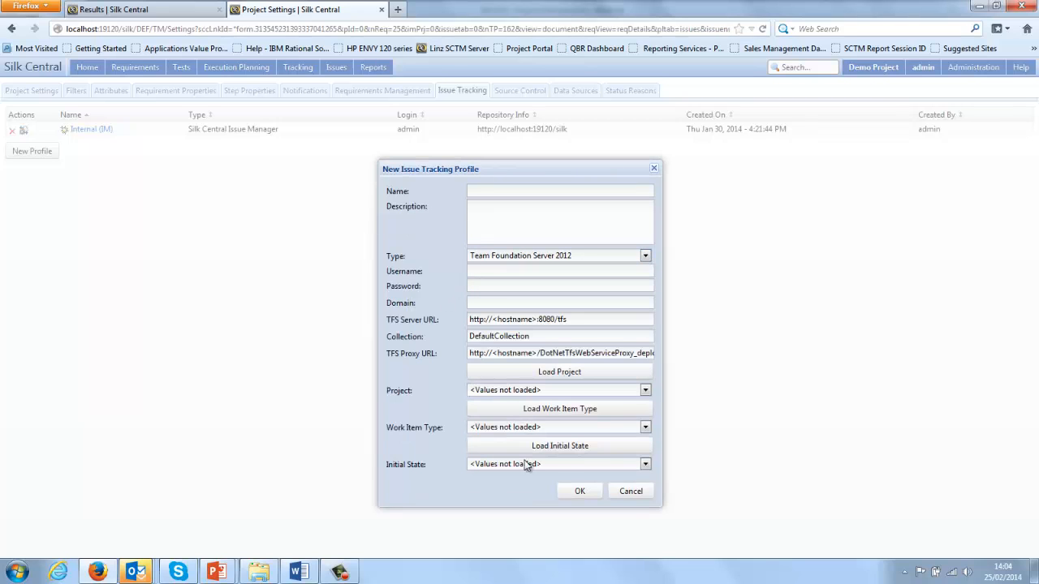
mouse_move(461, 386)
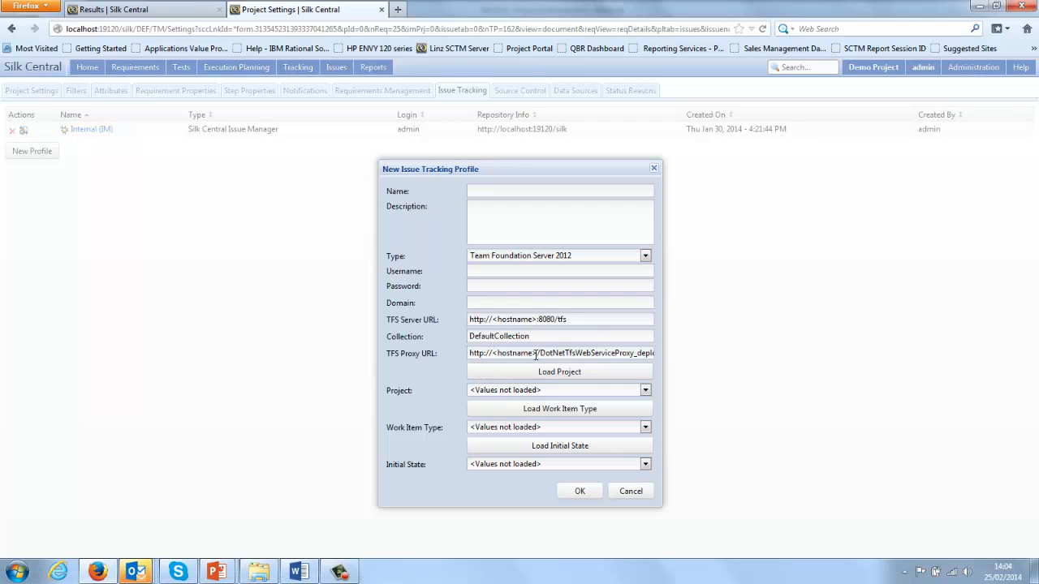
click(560, 191)
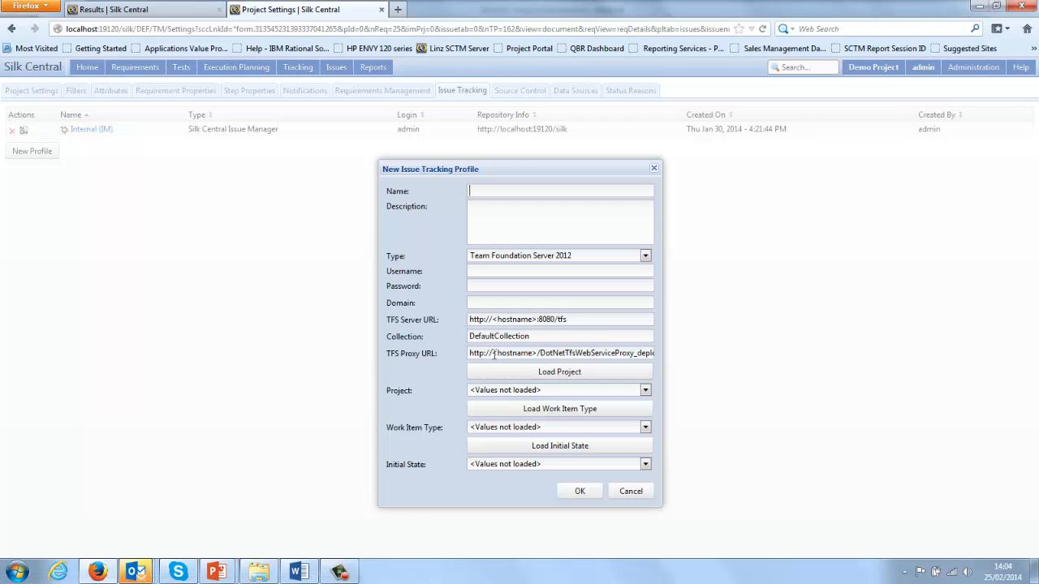
double_click(514, 353)
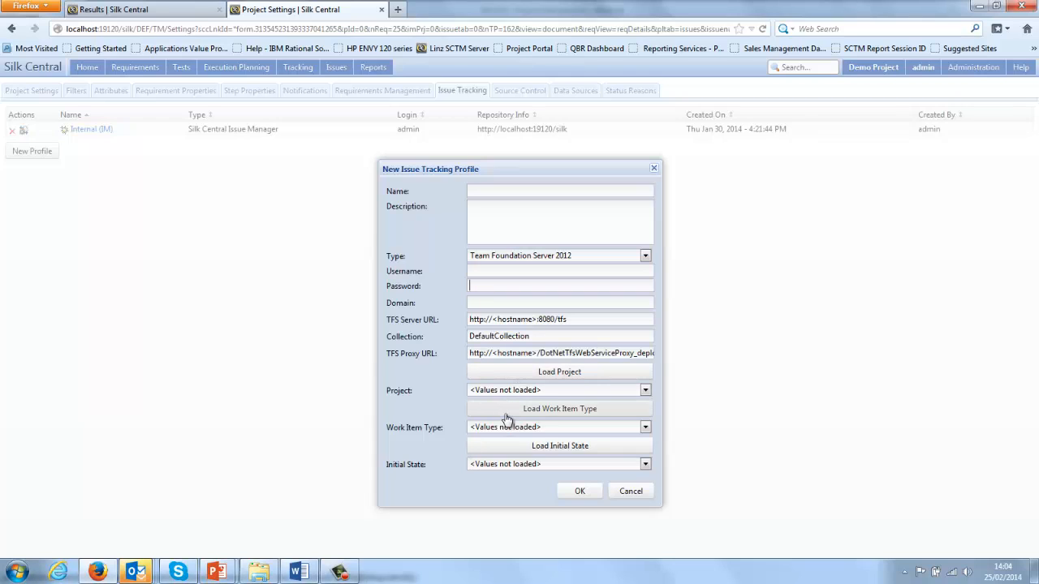
mouse_move(501, 420)
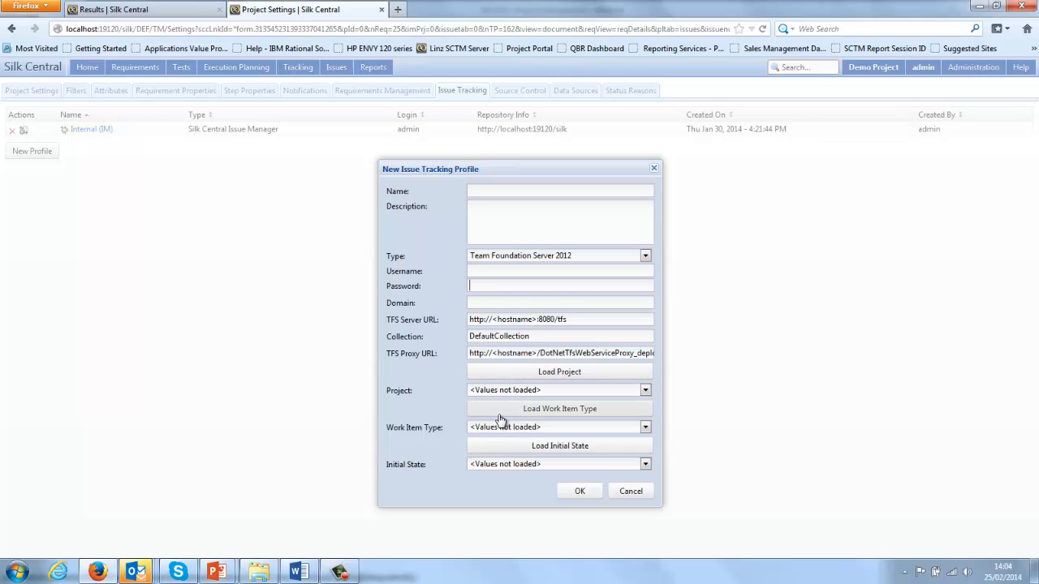
mouse_move(500, 439)
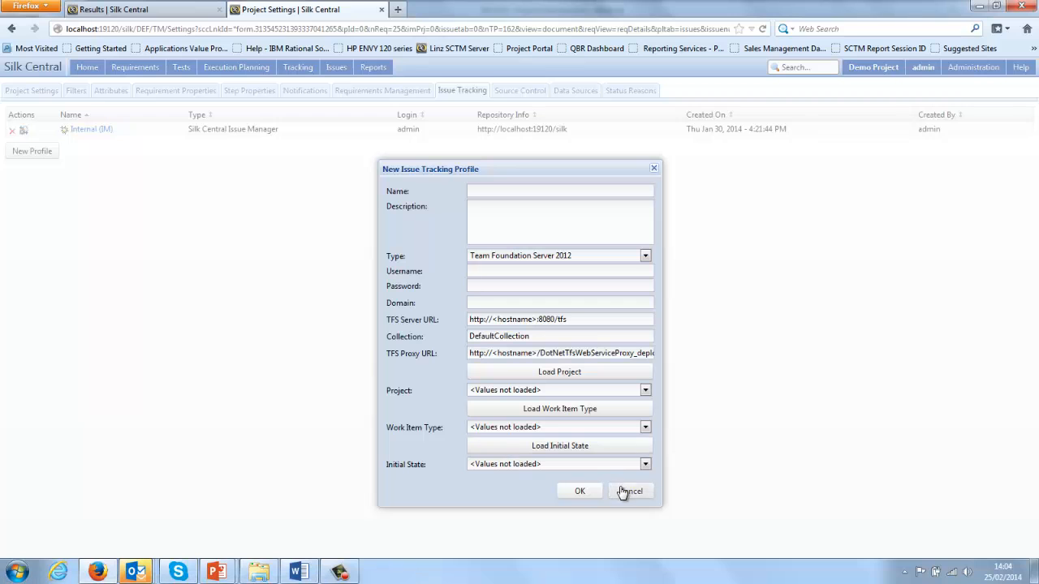
Step: Cancel the new TFS issue tracking profile and open the Silk Central Documentation page
click(630, 491)
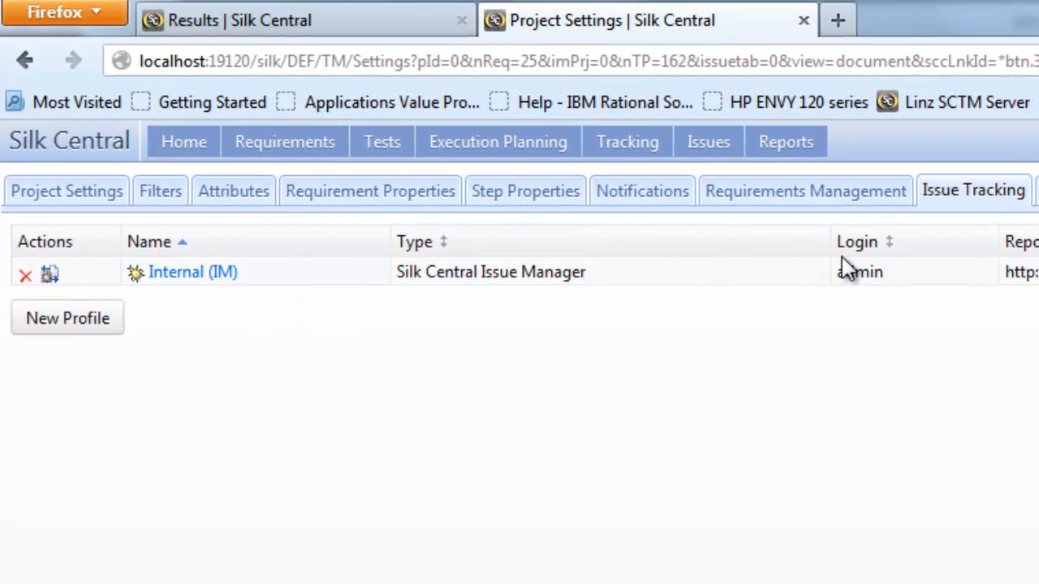
mouse_move(194, 296)
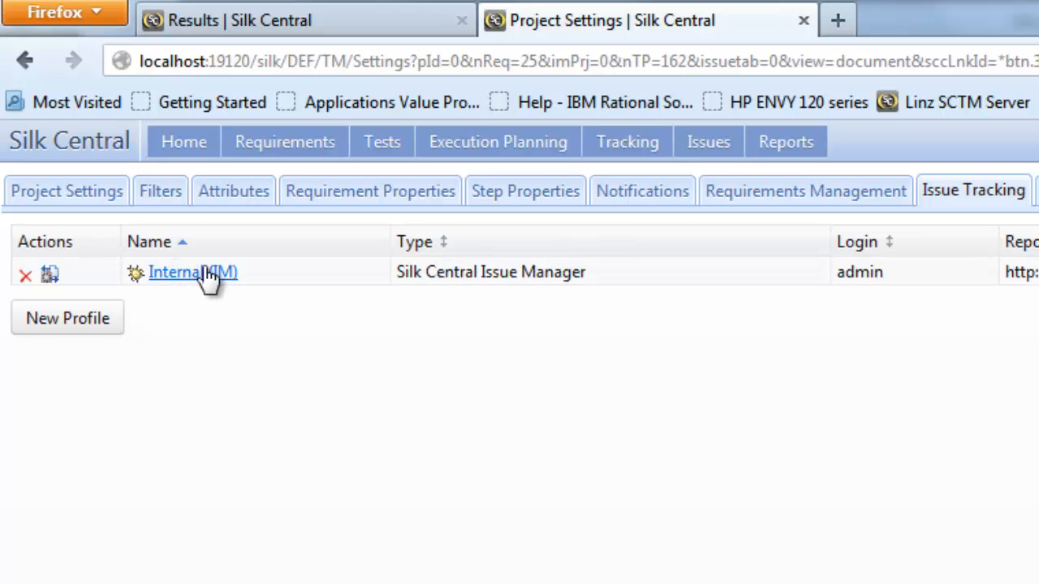
mouse_move(246, 290)
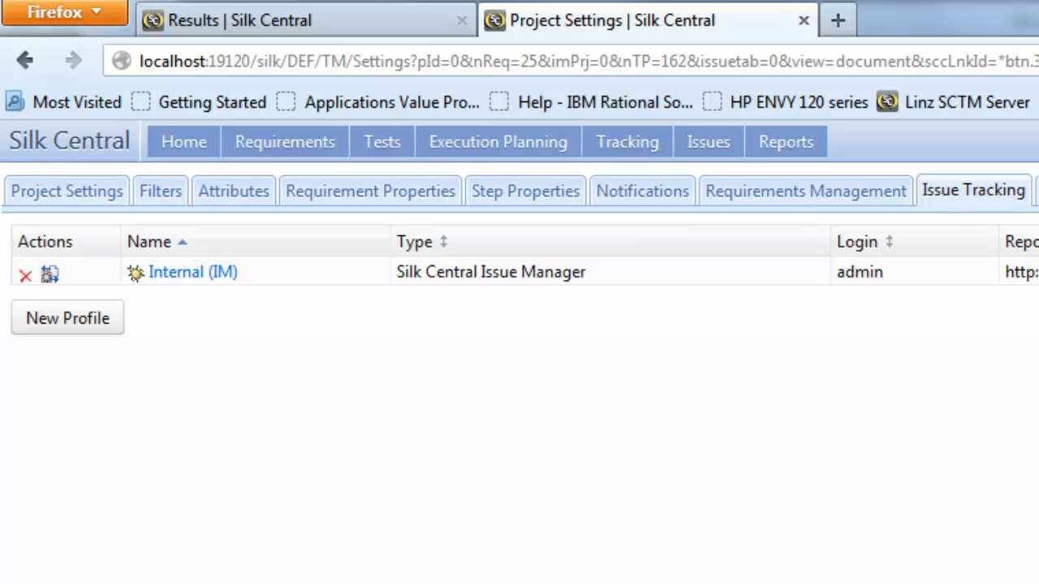
click(1020, 66)
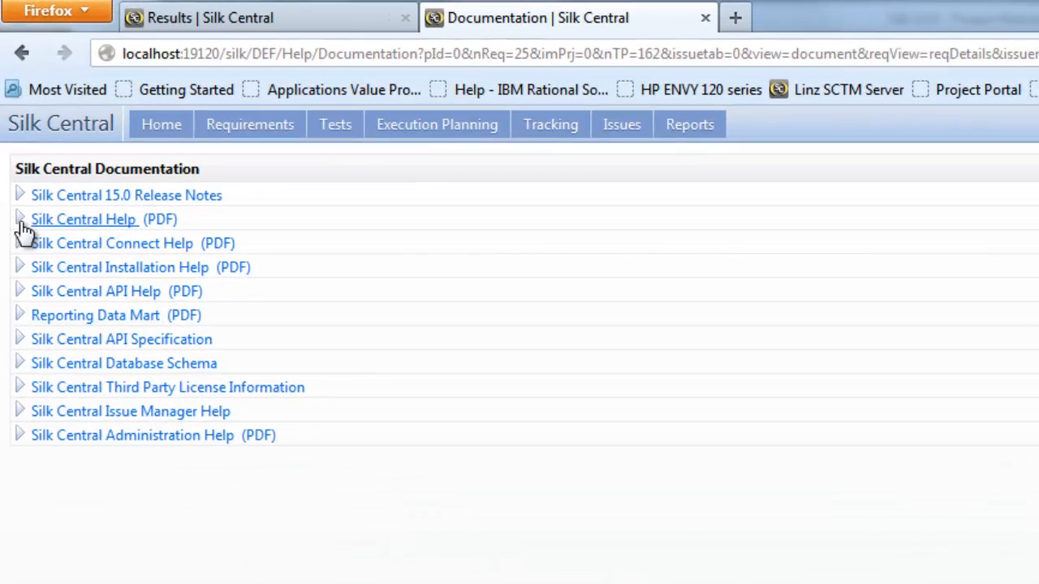
Step: Open Silk Central Help at the 15.0 welcome topic with 'integrations' search results
click(83, 219)
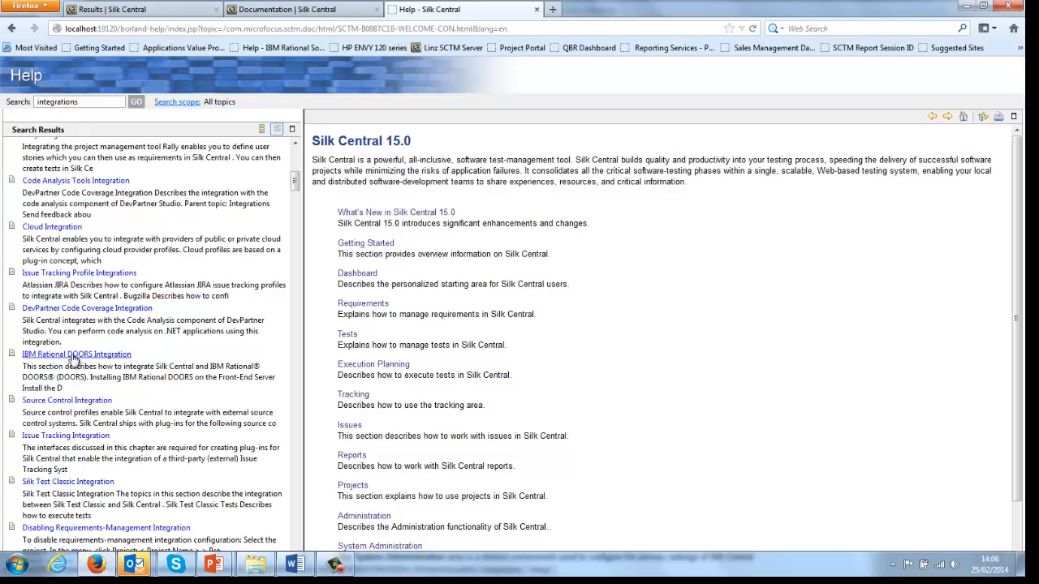
Step: Browse the DOORS and Caliber Integration topics, then read Enabling Integration with Caliber
click(76, 354)
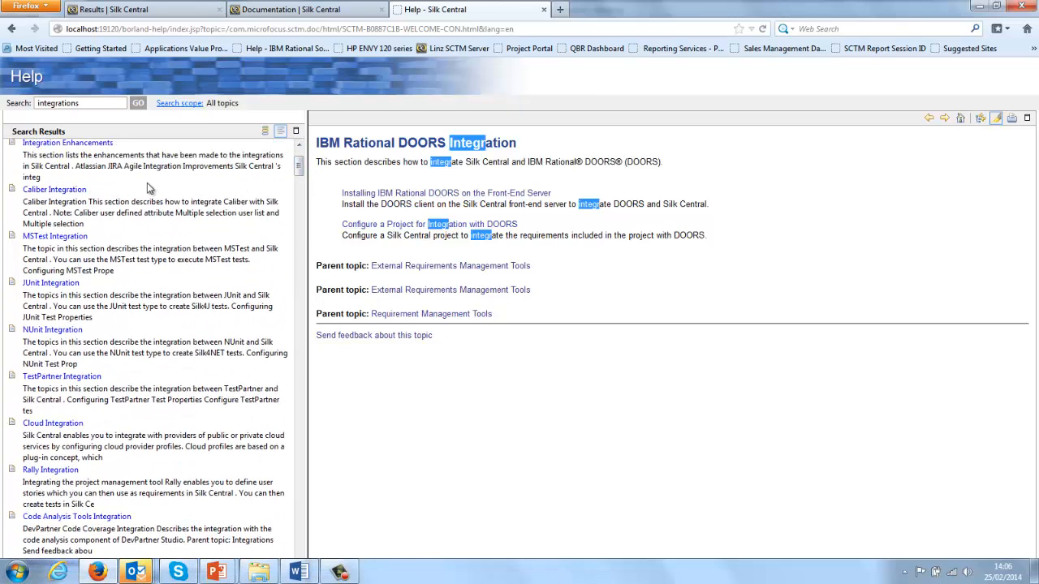
click(55, 190)
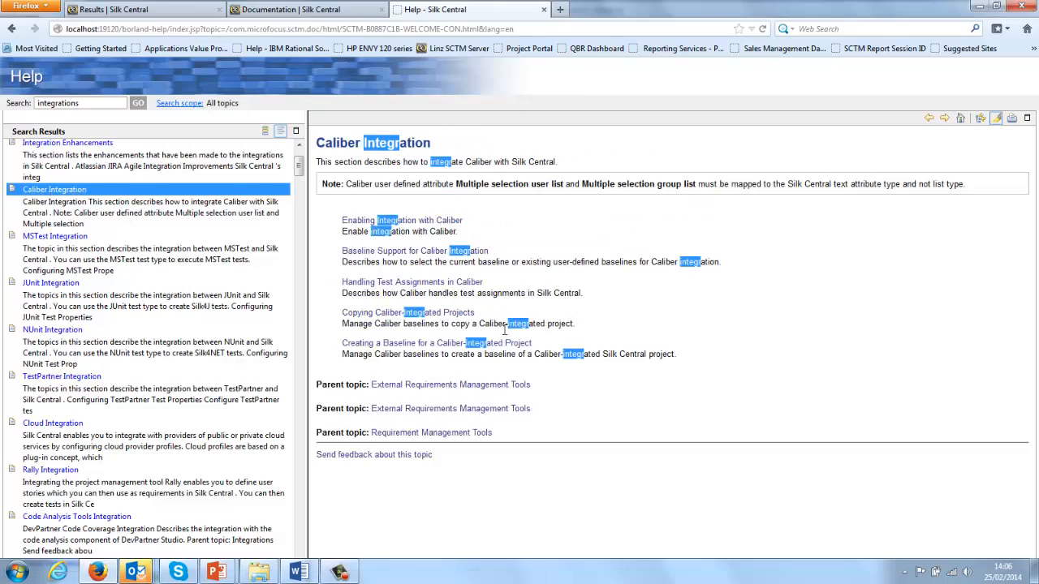
click(401, 220)
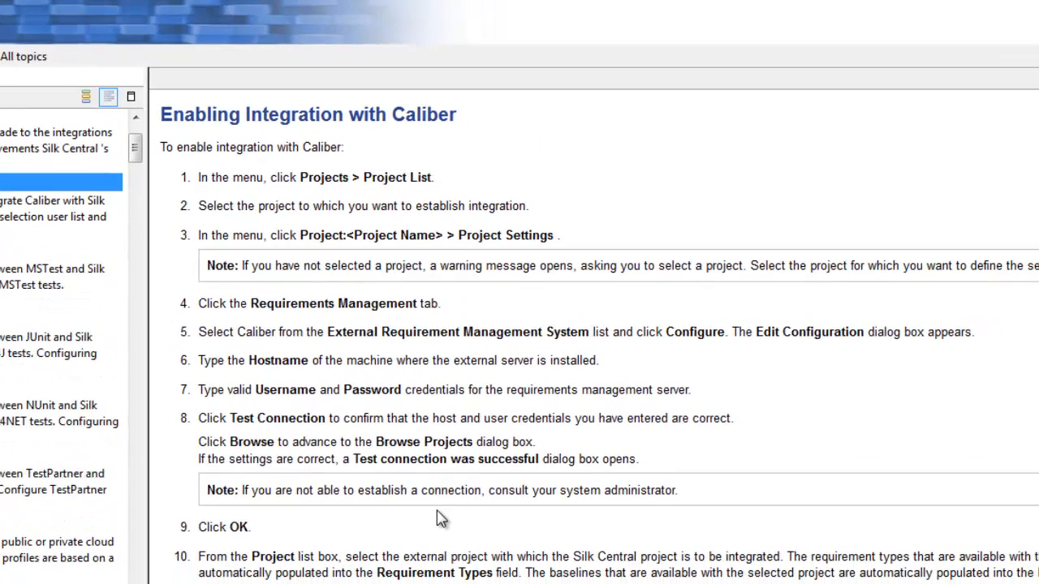
mouse_move(121, 275)
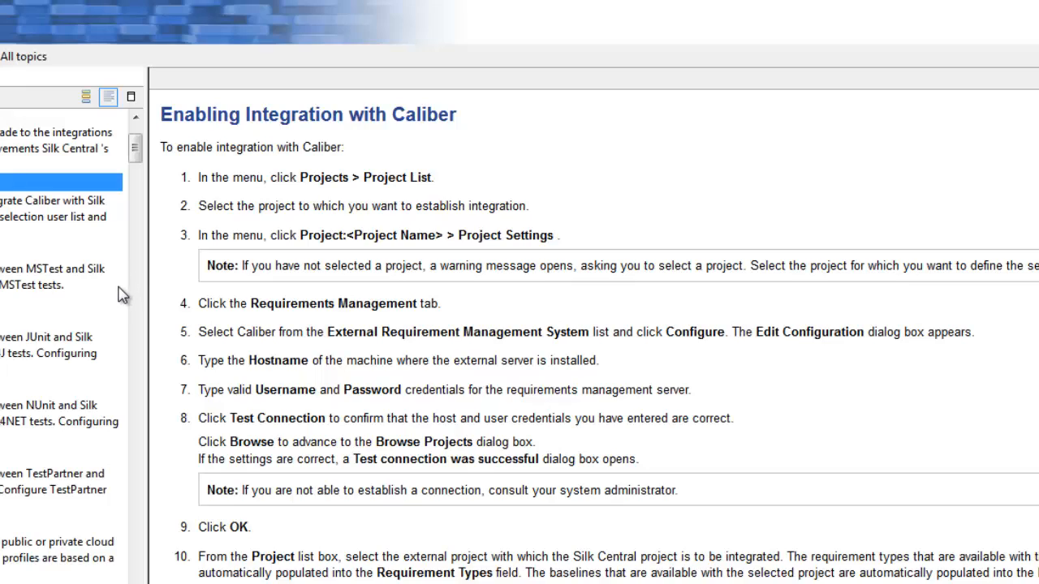
mouse_move(122, 294)
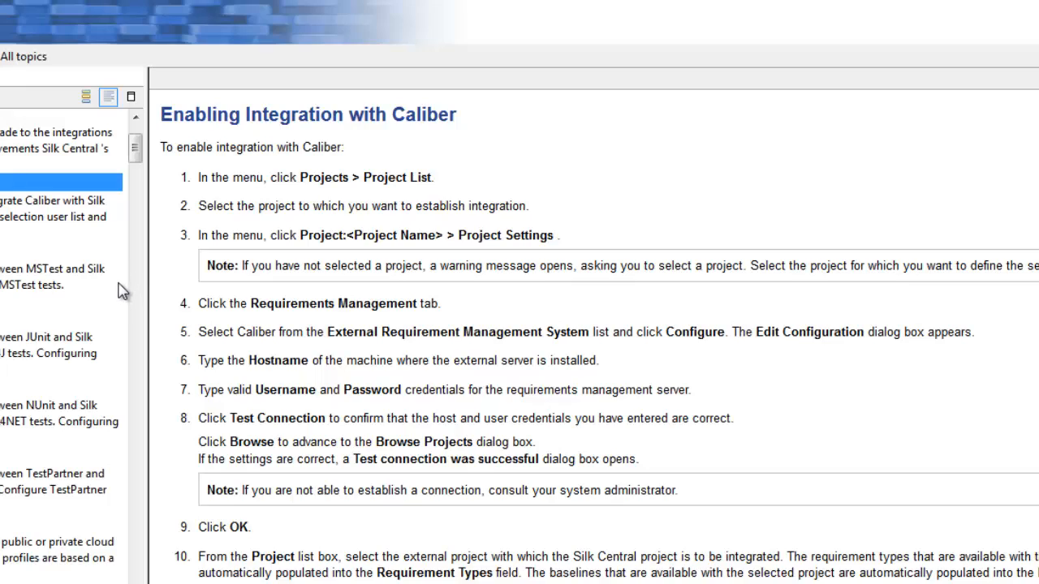